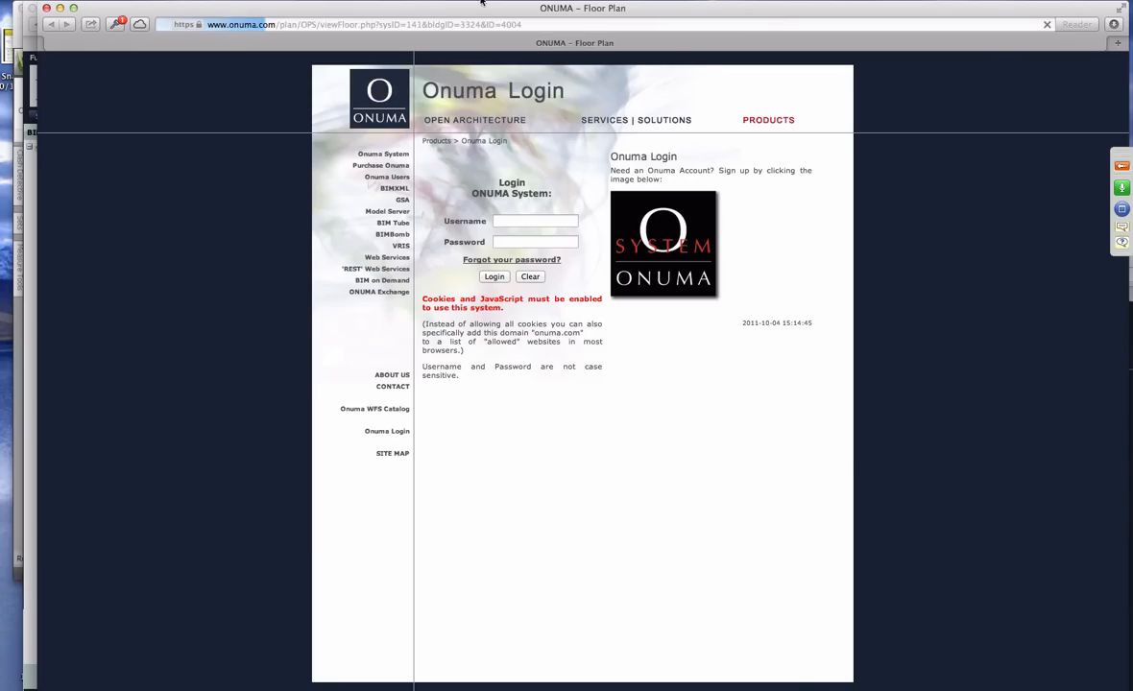
Step: Log in and open the 1- Industrial Tech 1st Floor plan in View Mode
click(493, 276)
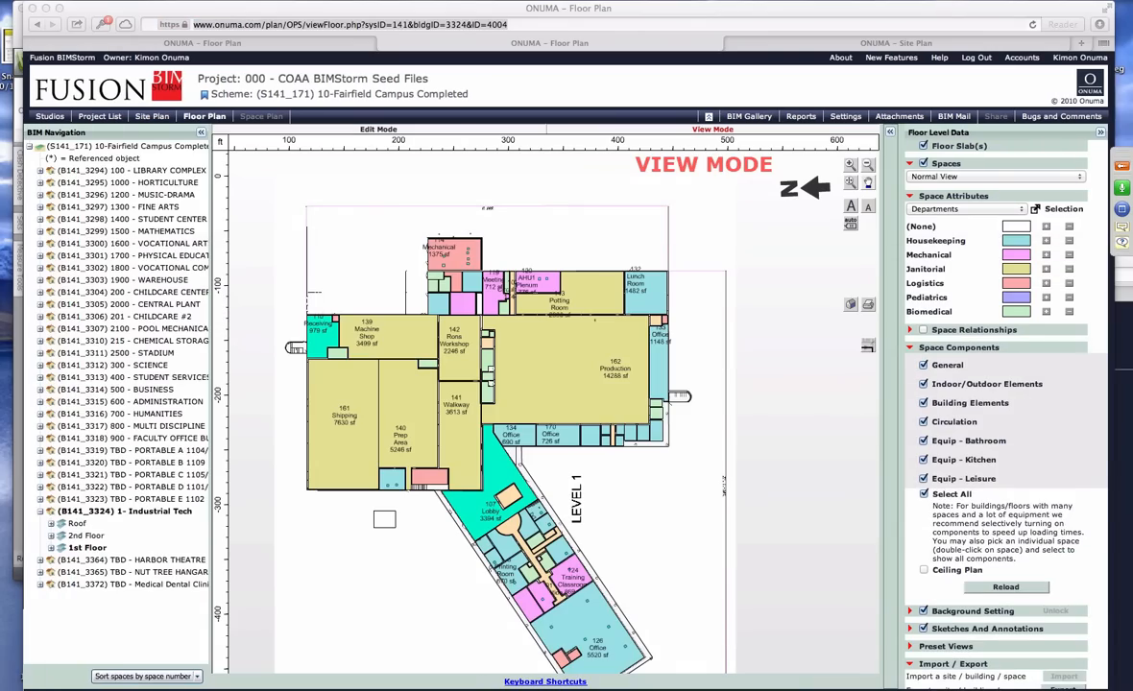
mouse_move(588, 436)
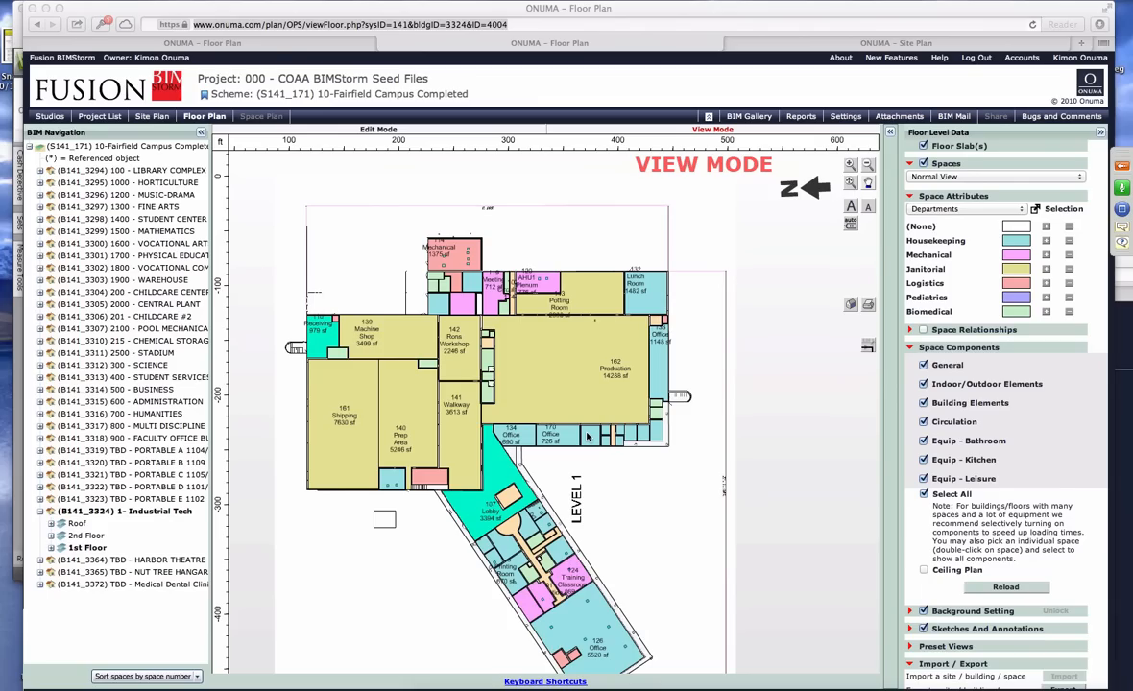
mouse_move(563, 616)
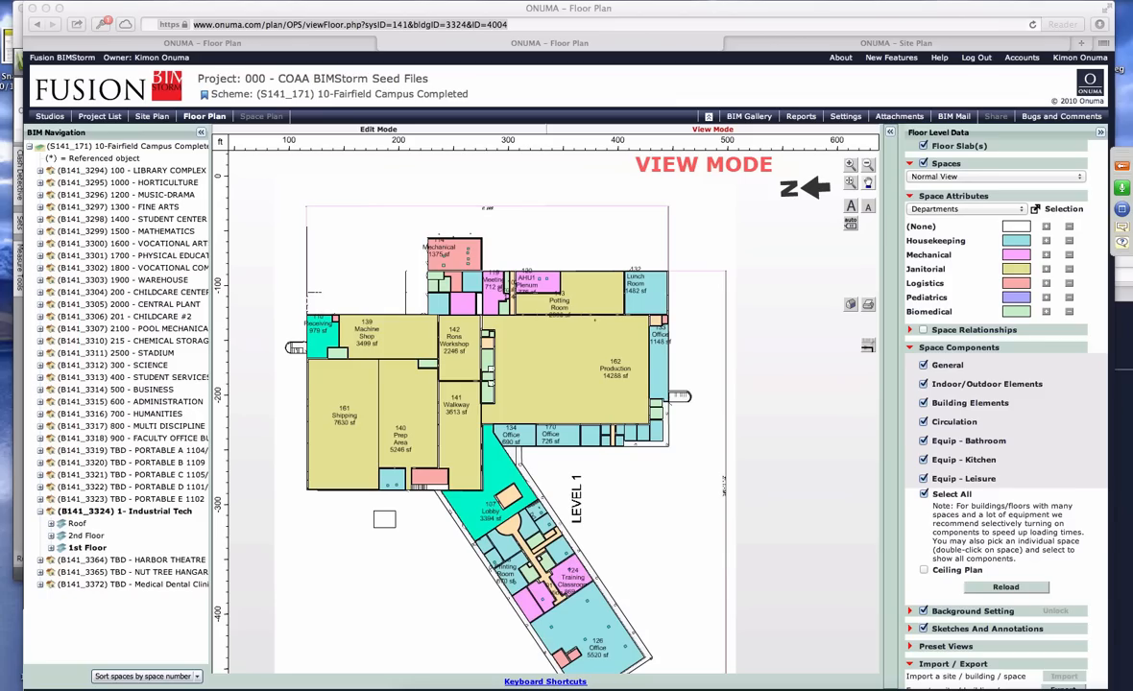
mouse_move(553, 477)
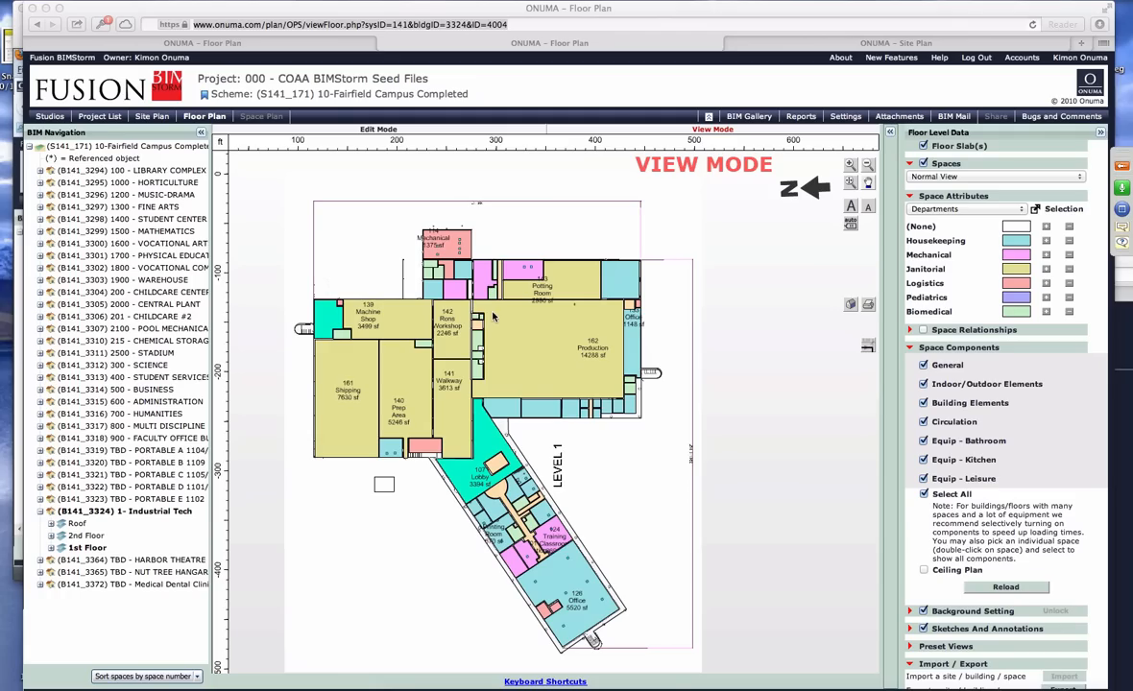
mouse_move(957, 221)
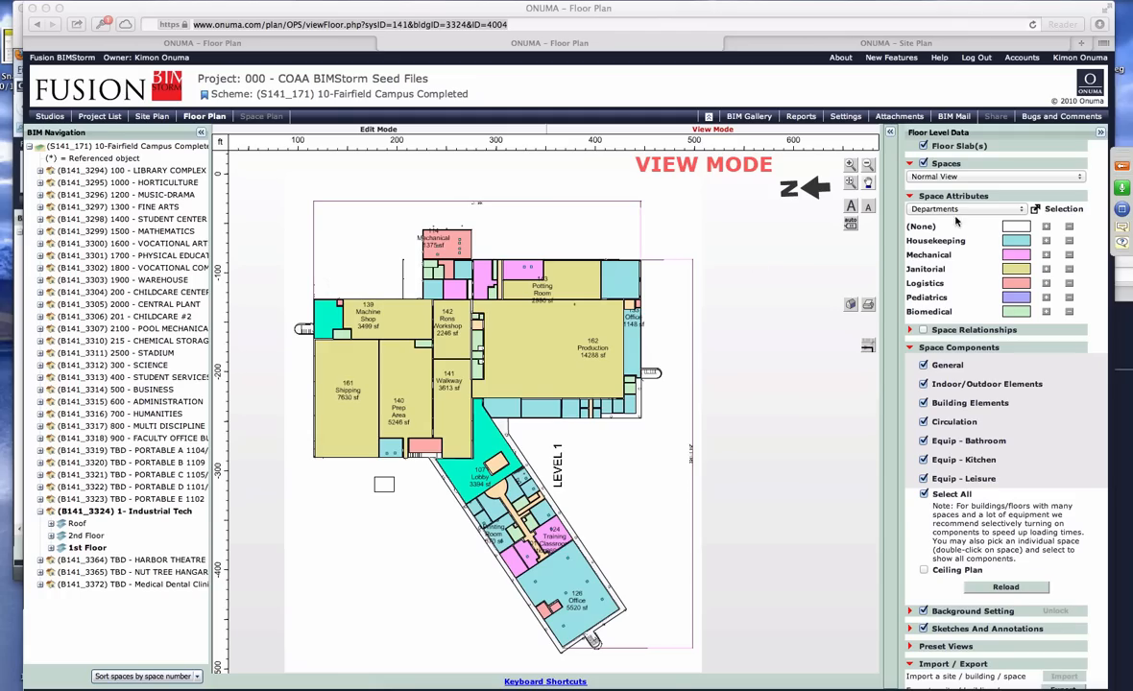
Step: Show the Space Attributes colour-coding options, keeping Departments as the active scheme
click(965, 209)
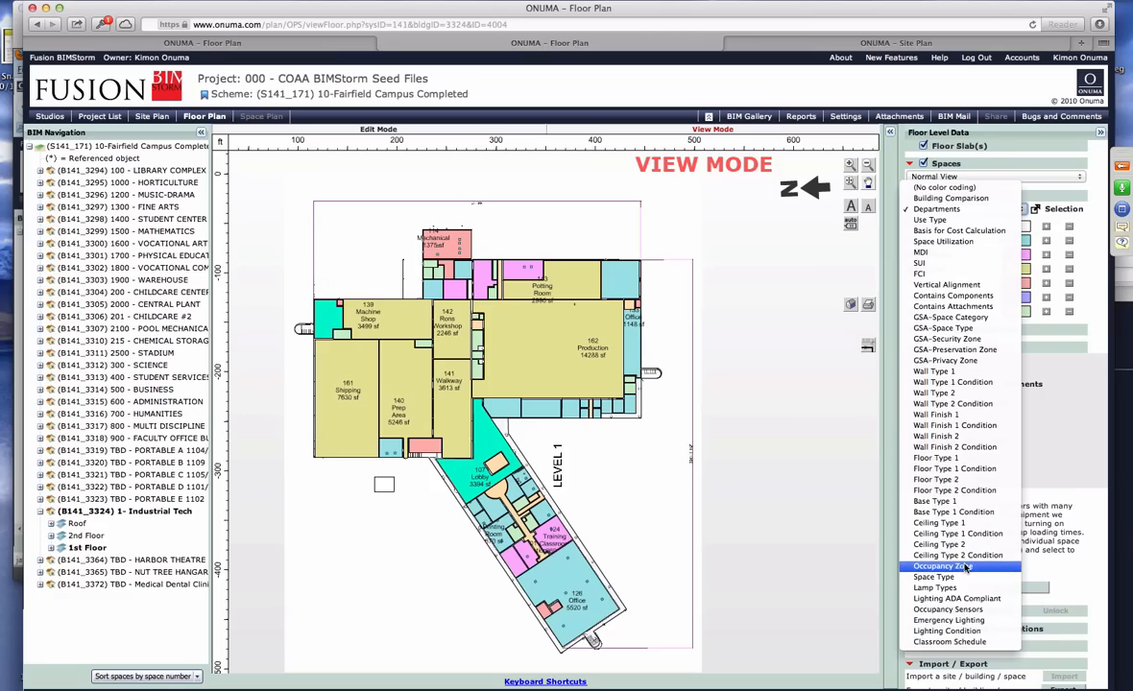
mouse_move(952, 295)
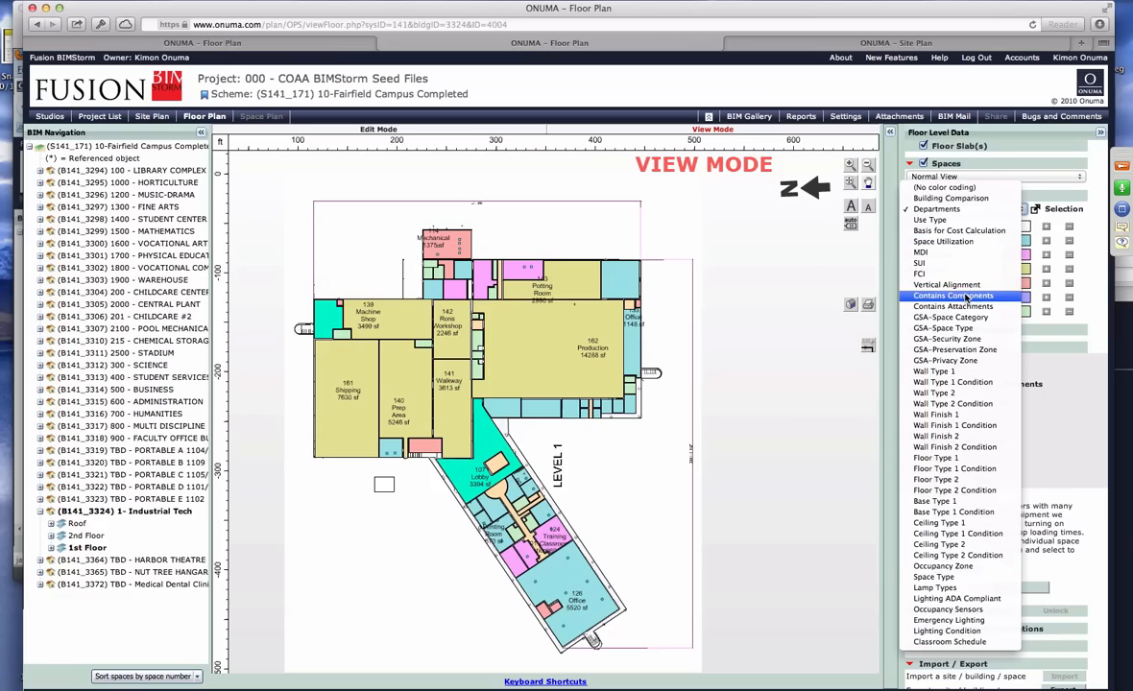
mouse_move(943, 241)
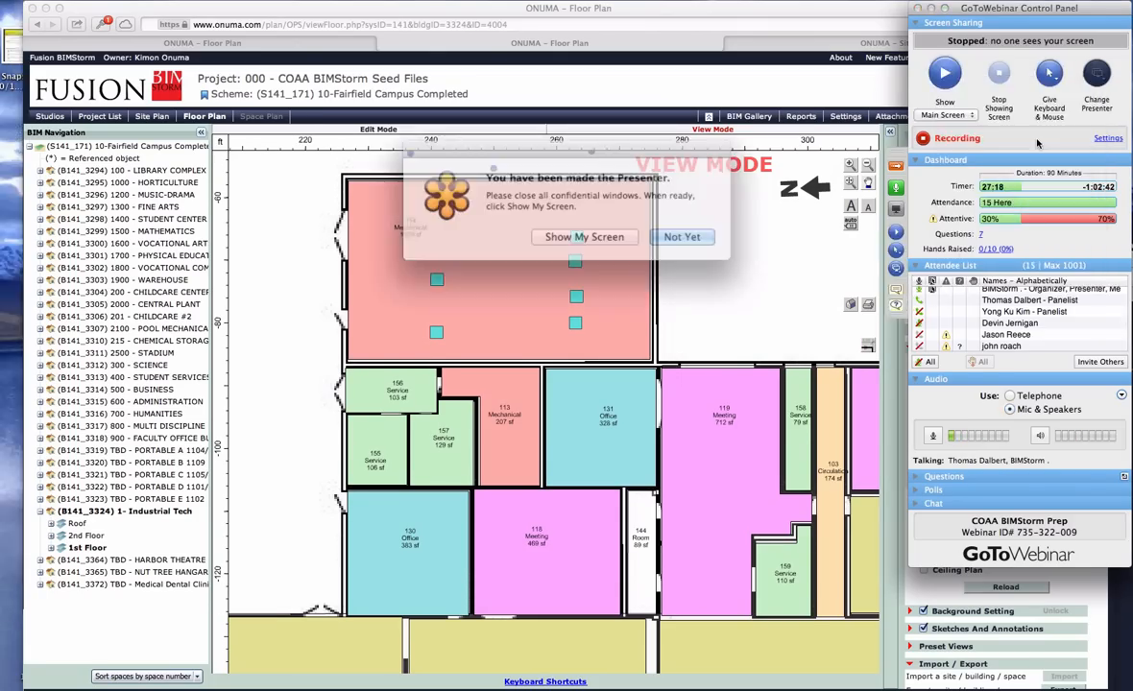
Step: Open Space Settings for room 114 Mechanical, showing its 1375 sqft area
click(585, 237)
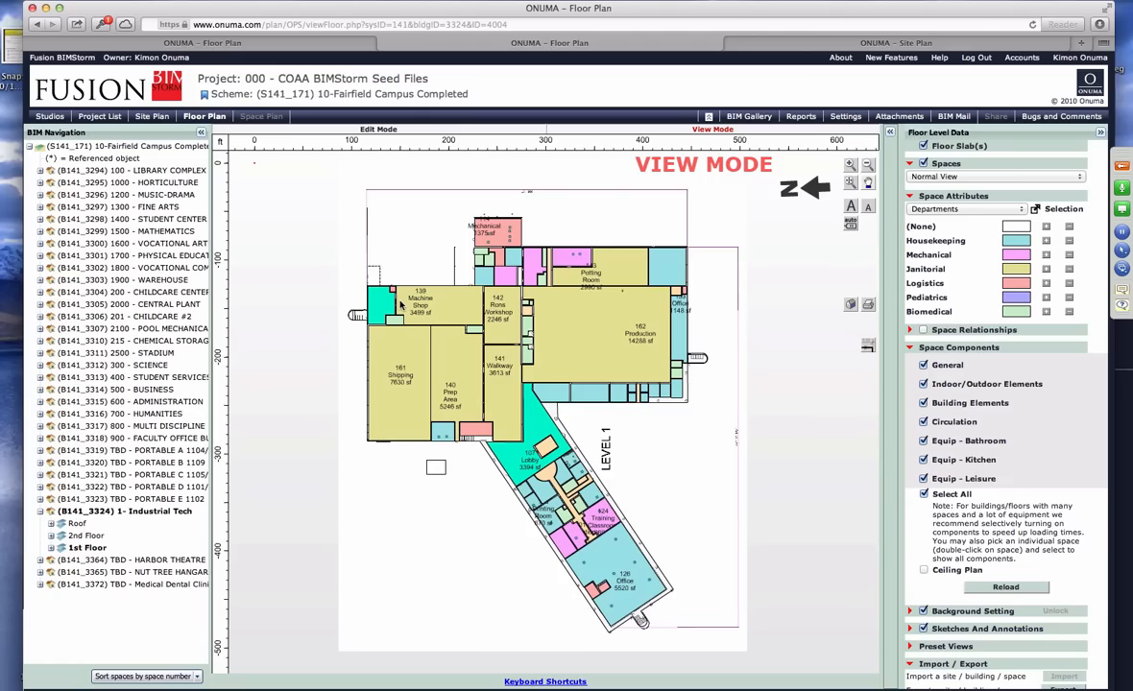
mouse_move(582, 346)
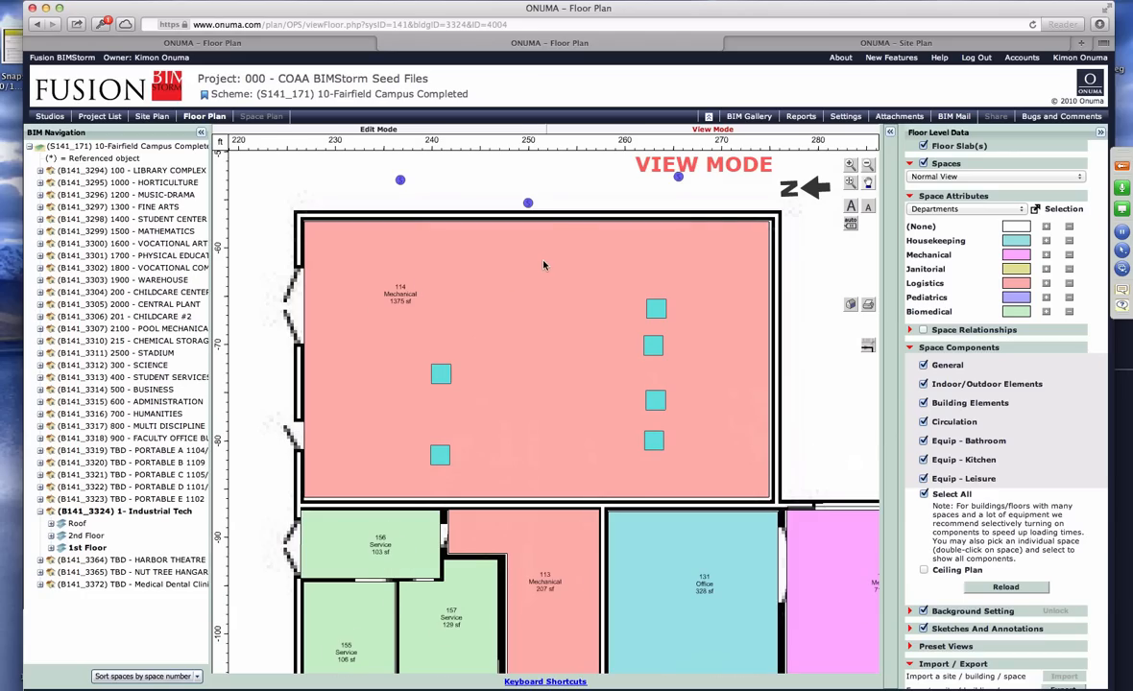
mouse_move(589, 295)
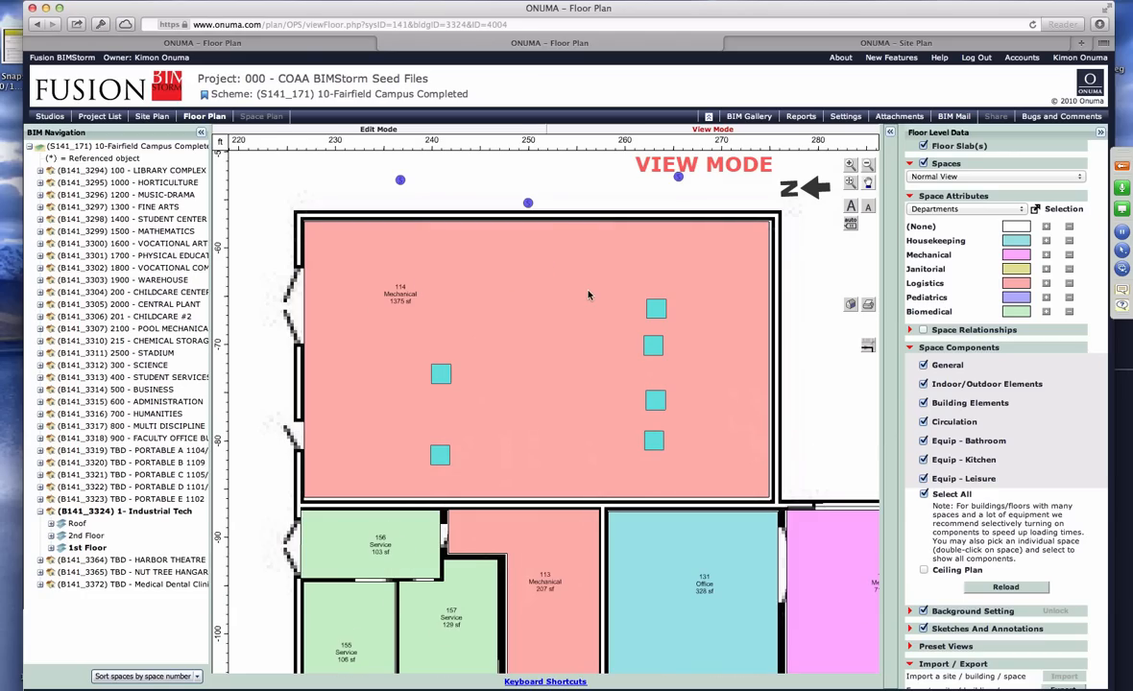
mouse_move(524, 348)
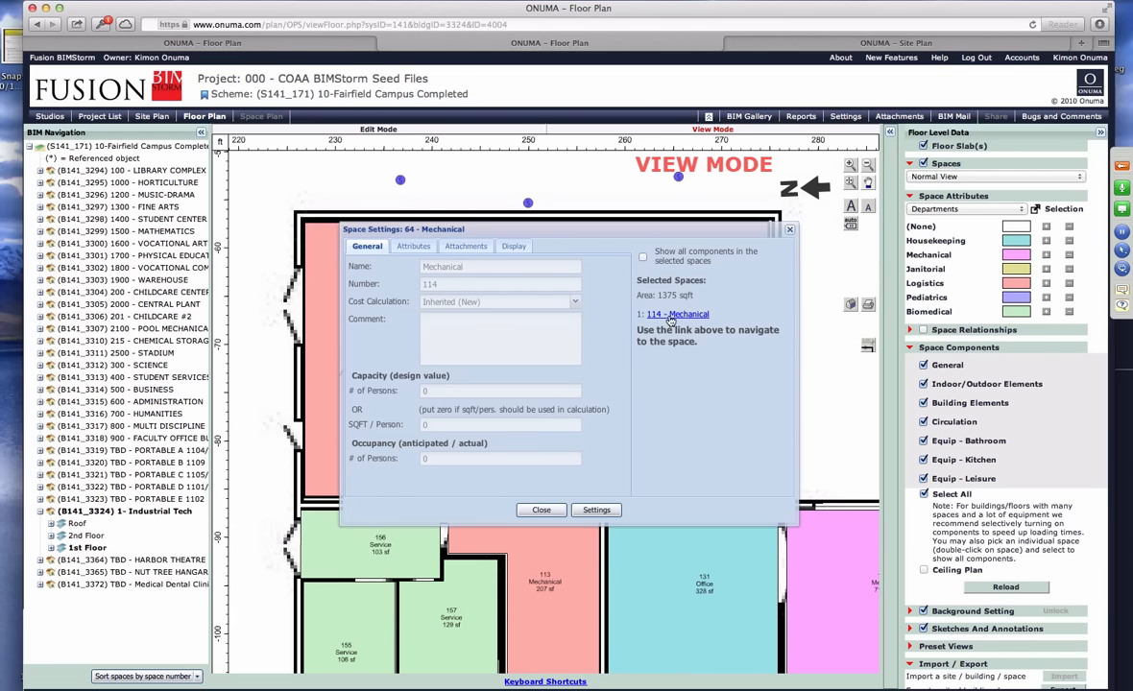
Step: Open the 114 Mechanical space plan and toggle on sensor labels like Boiler and Chiller
click(678, 314)
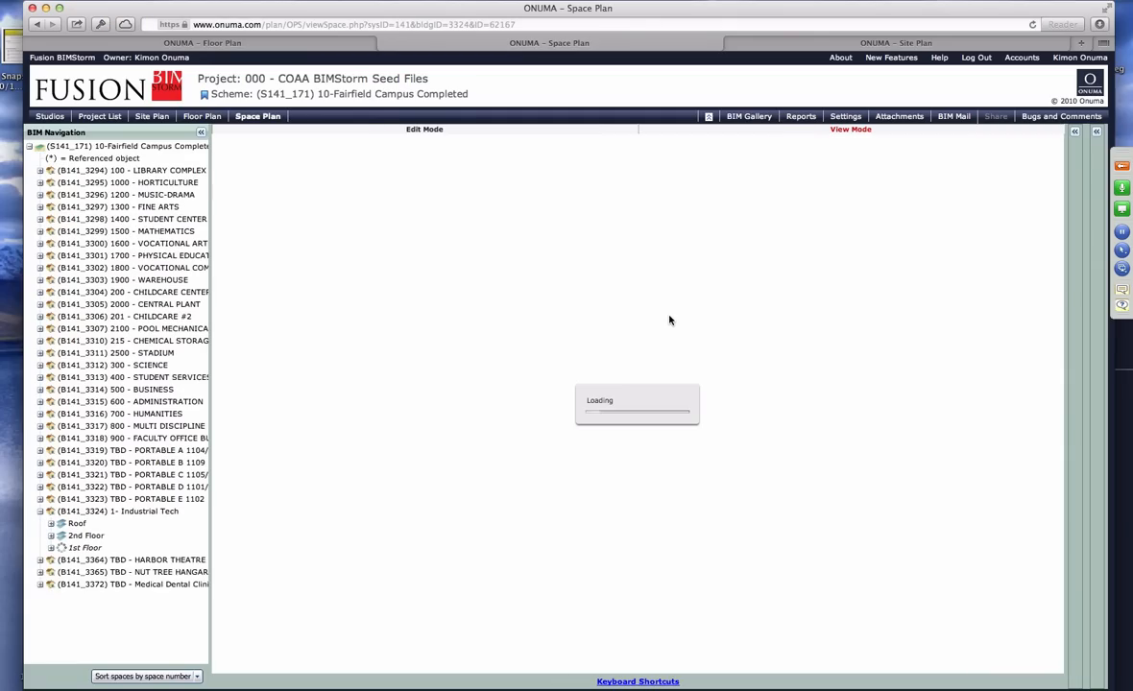
click(85, 547)
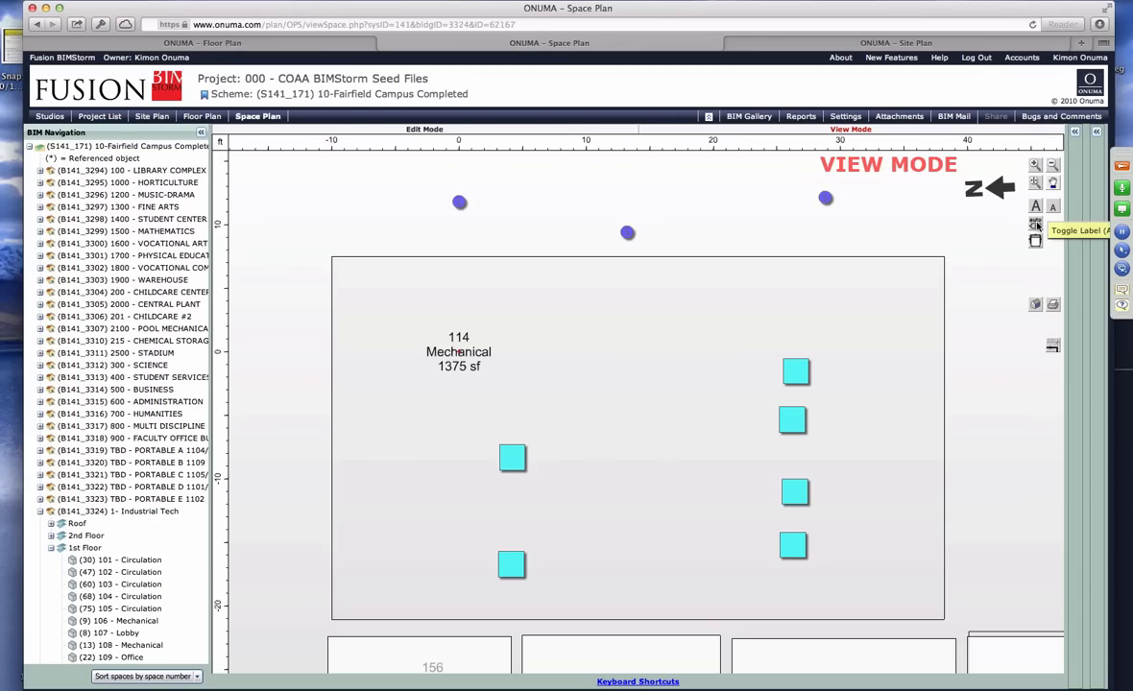
click(1035, 222)
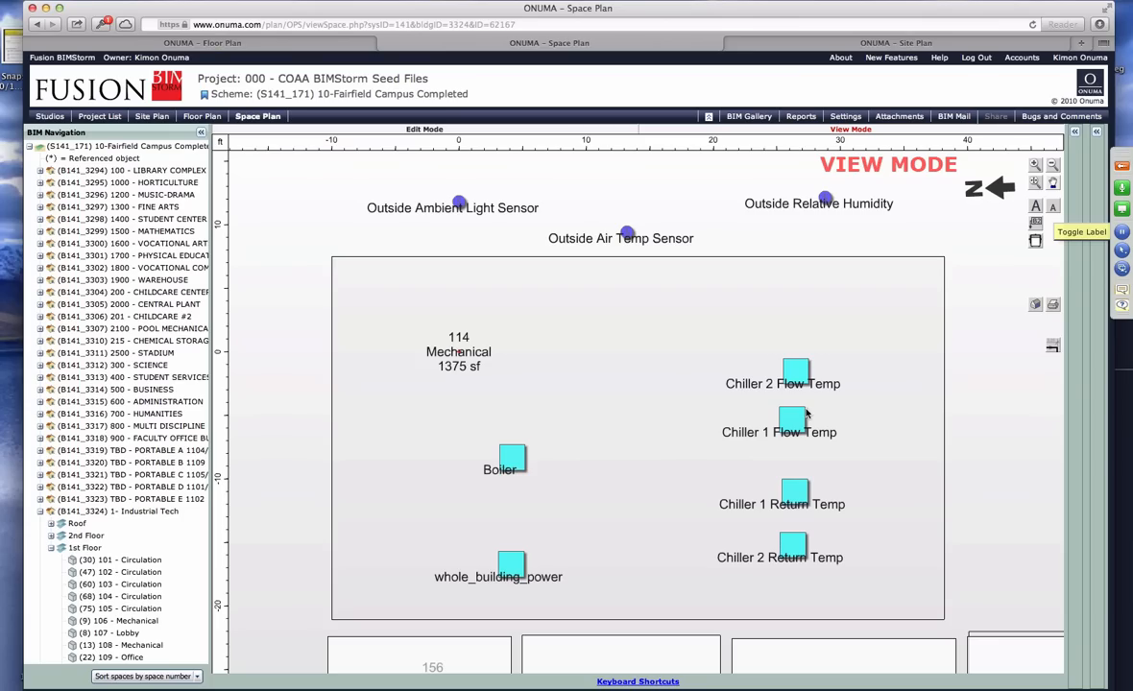
mouse_move(794, 495)
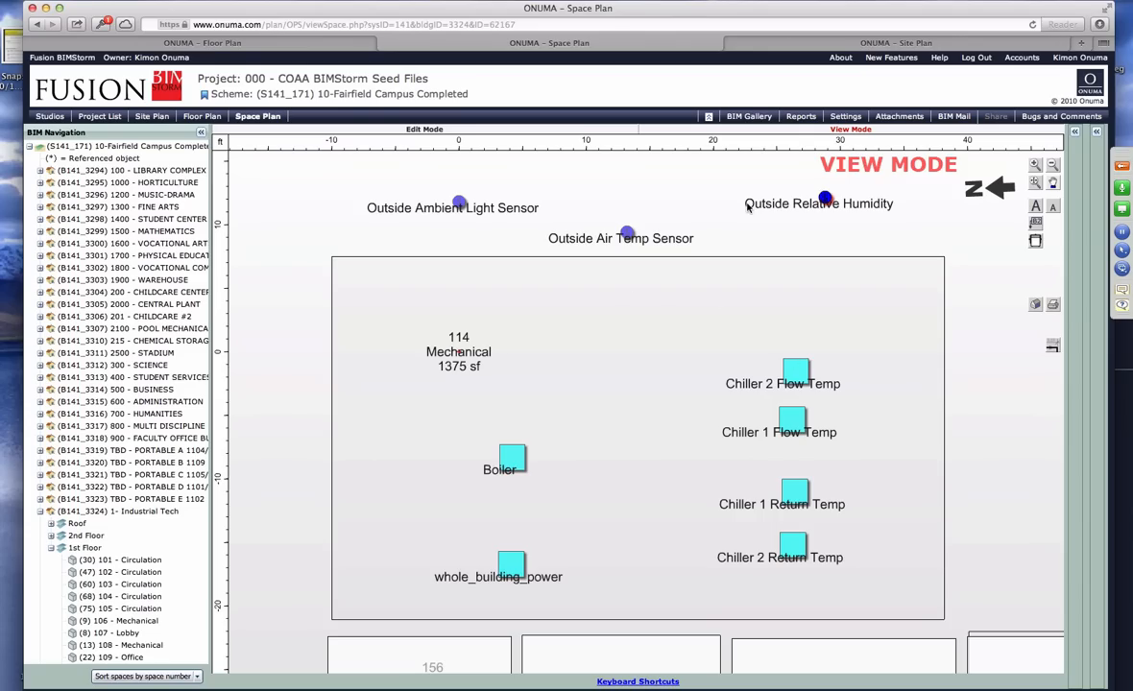
mouse_move(645, 362)
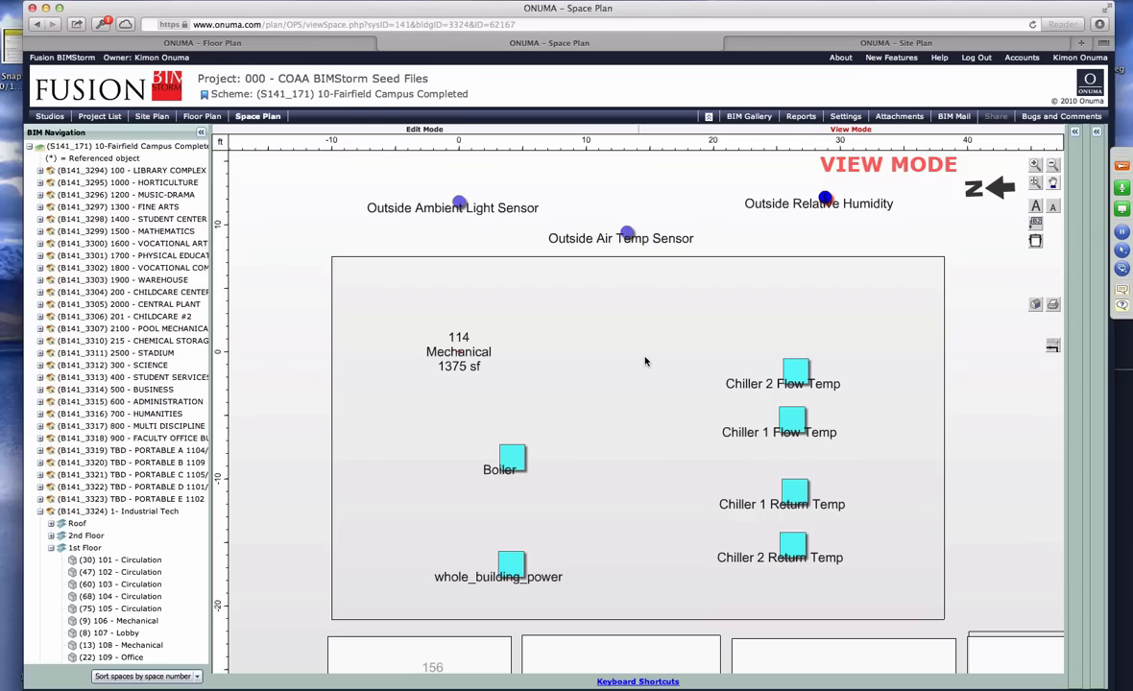
mouse_move(636, 235)
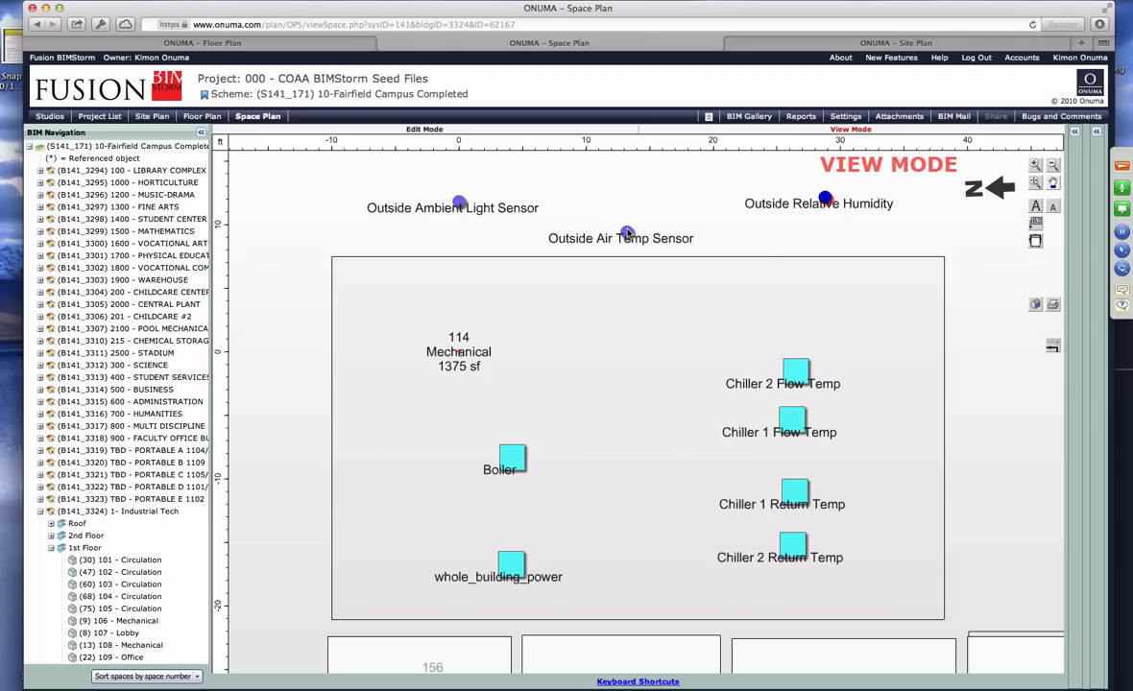
Step: Chart the Outside Air Temp Sensor's live data for 24 hours and 7 days, then close it
click(625, 233)
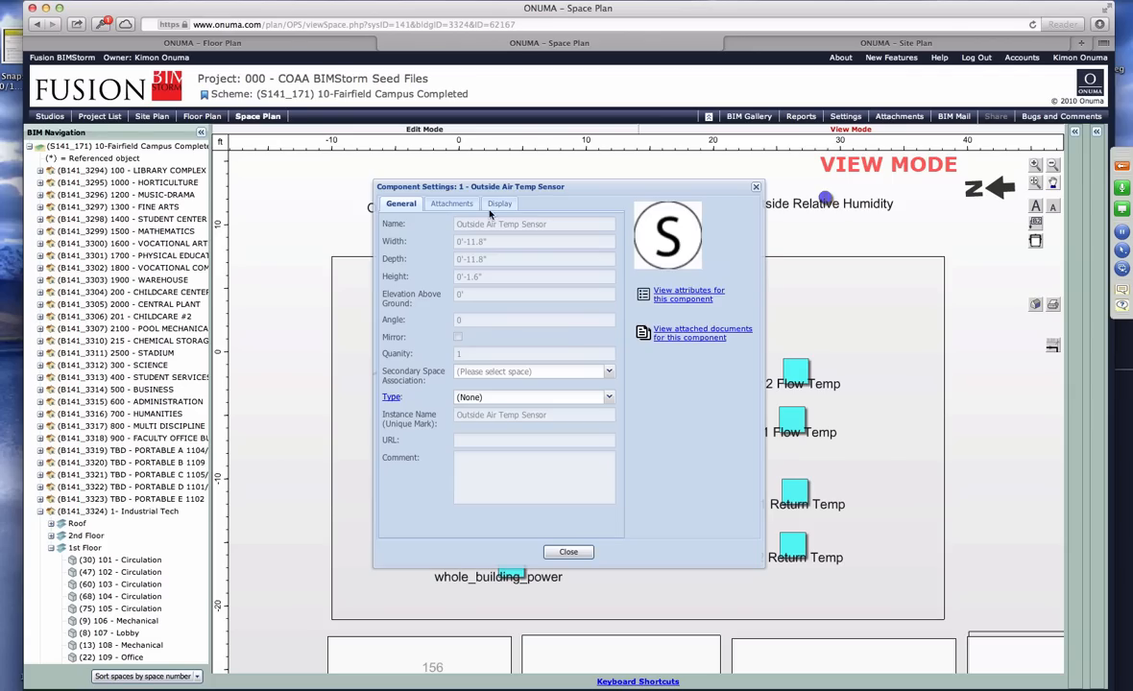
click(497, 203)
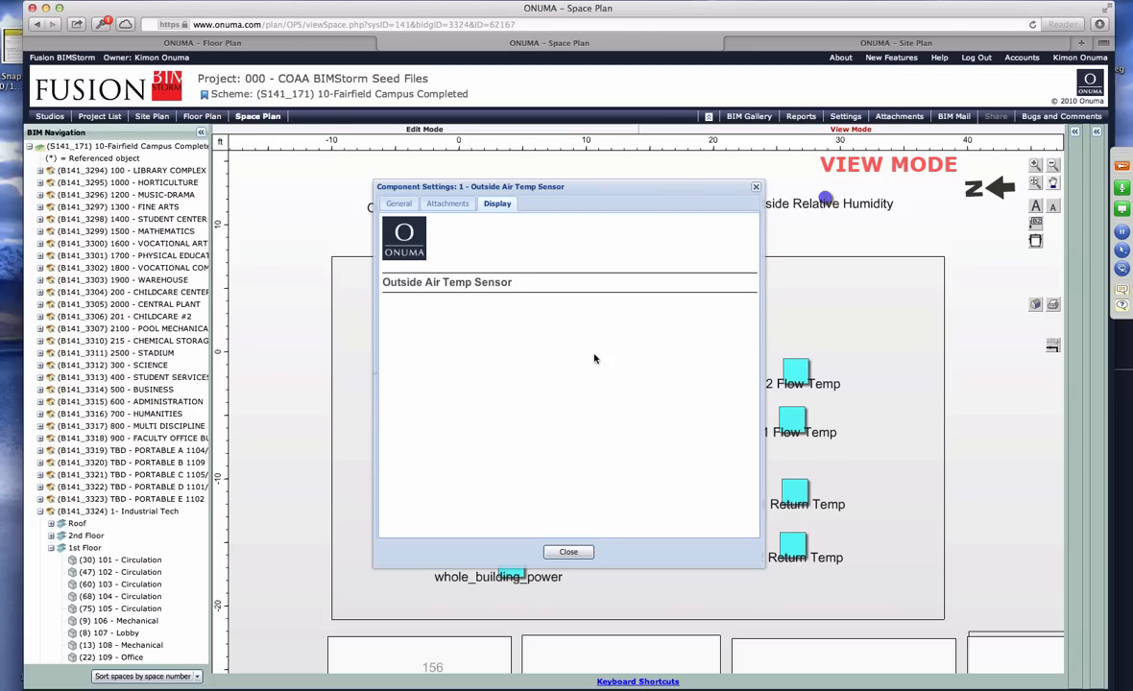
click(498, 203)
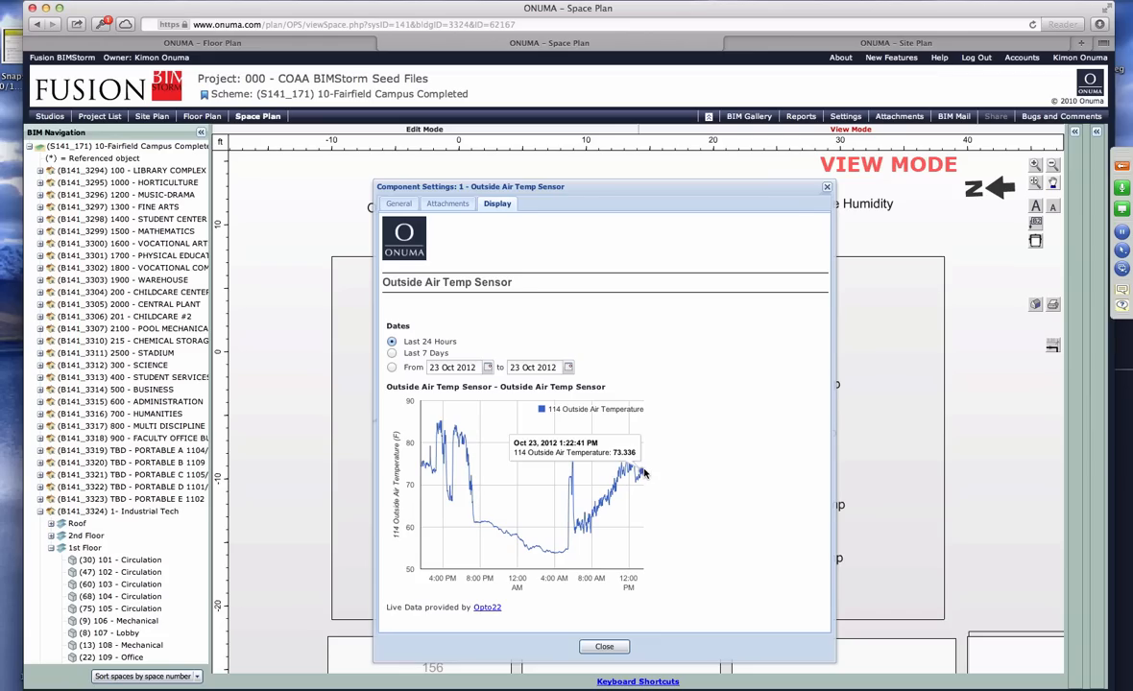
mouse_move(392, 359)
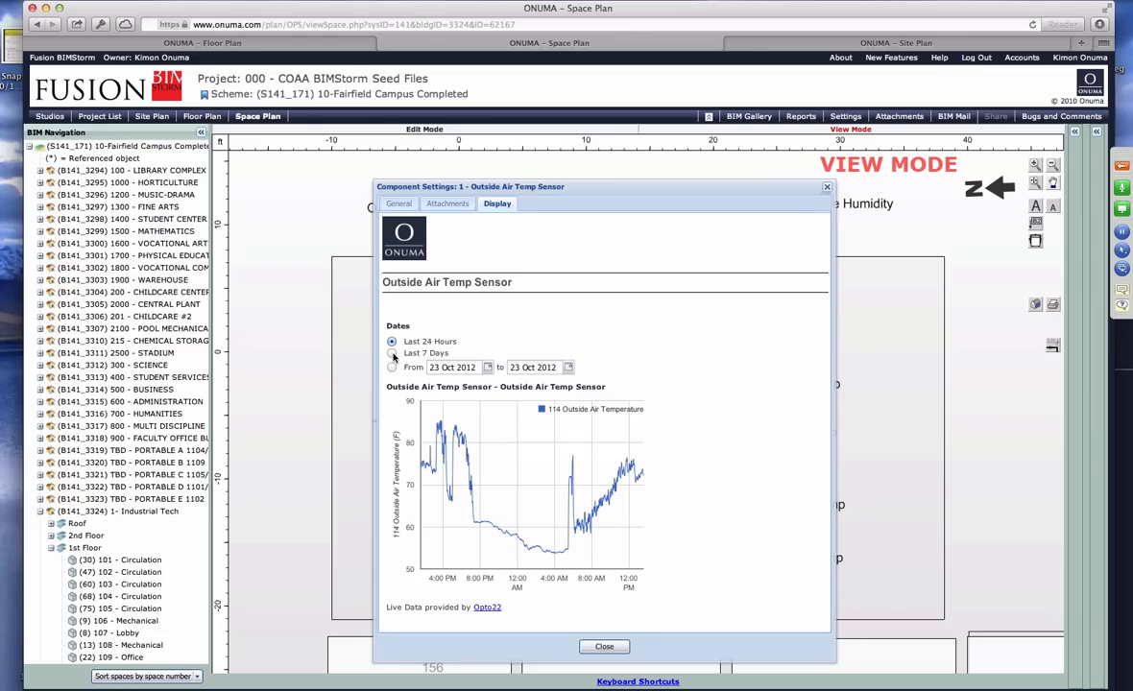
click(392, 352)
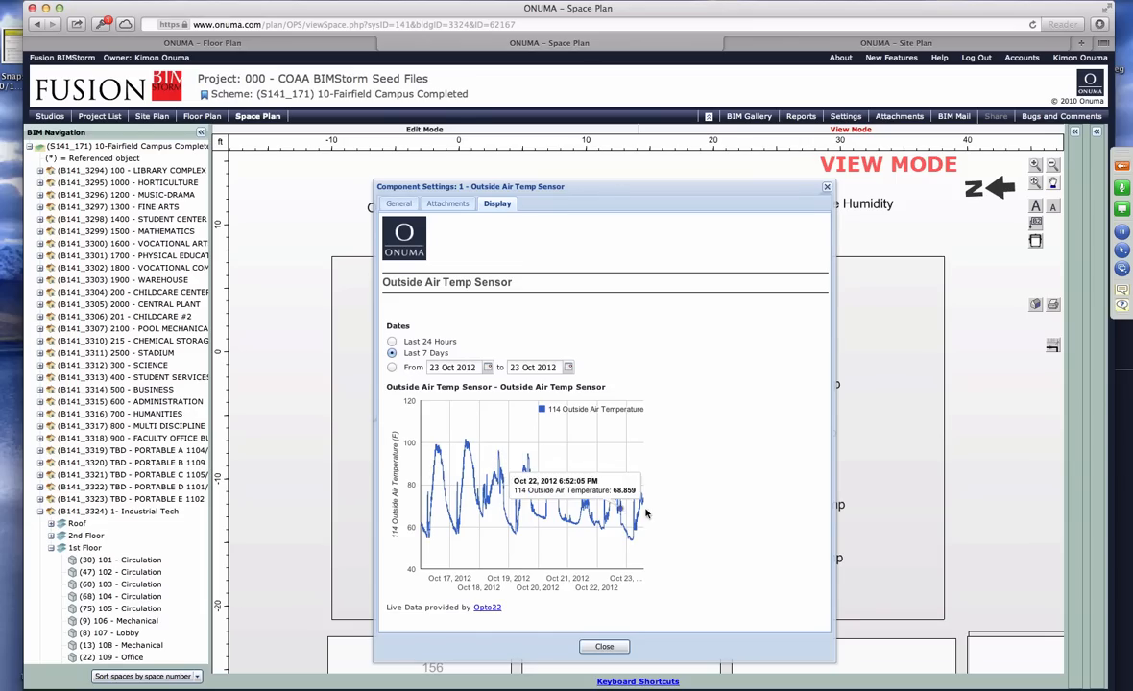
mouse_move(440, 607)
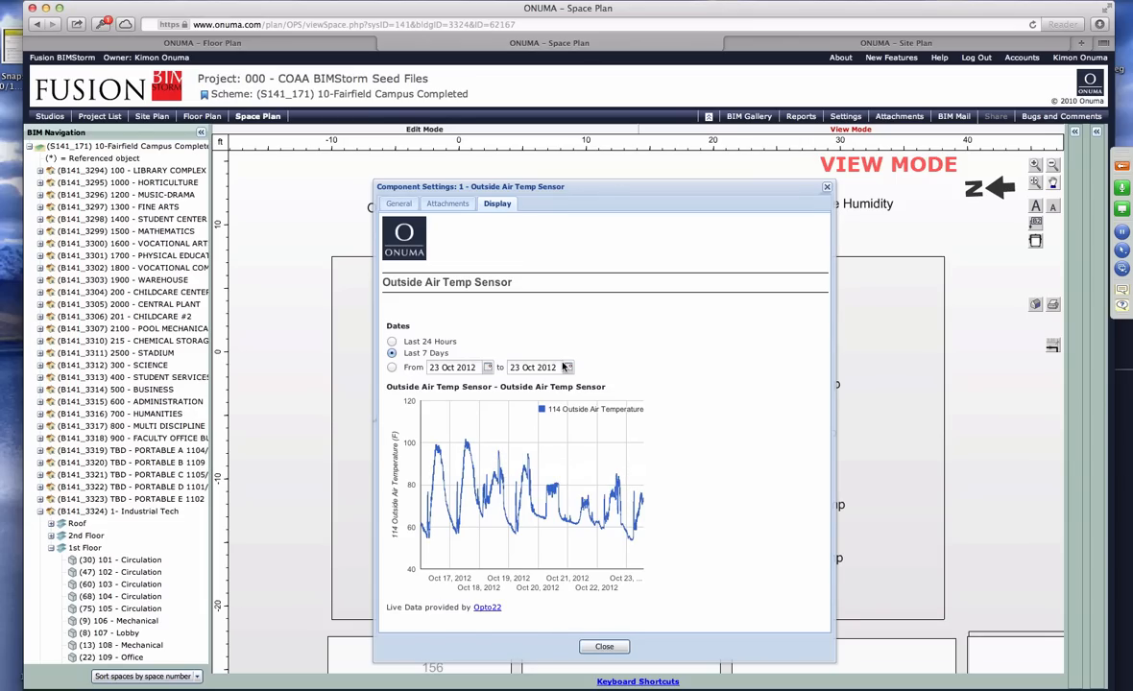
click(604, 645)
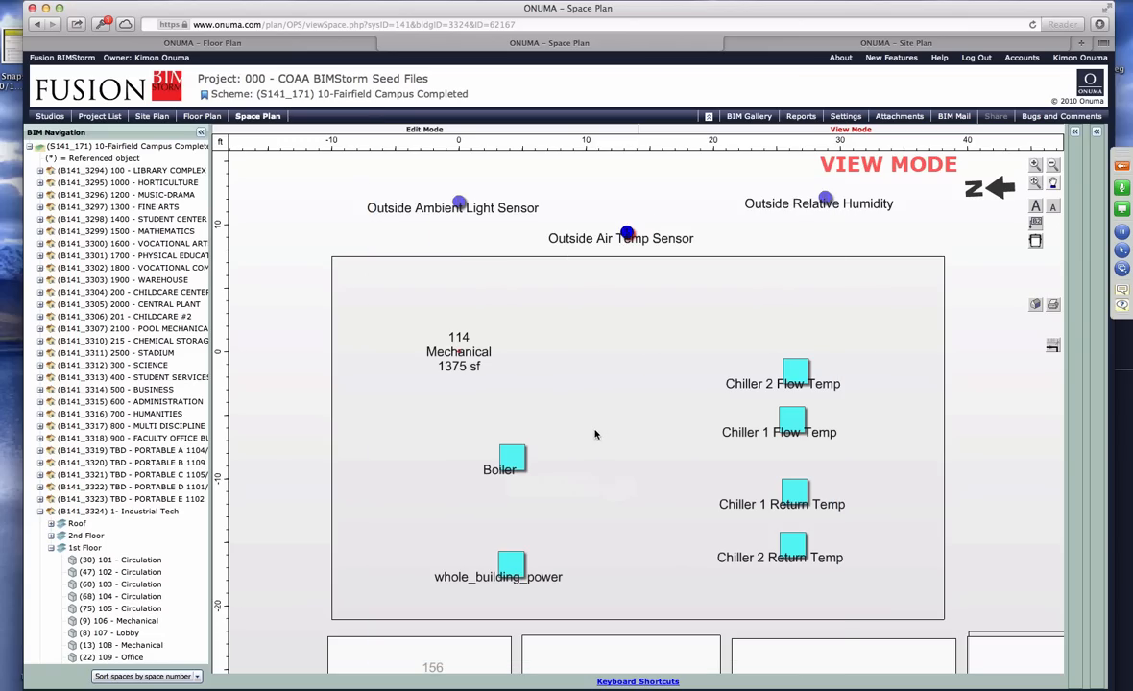
click(510, 564)
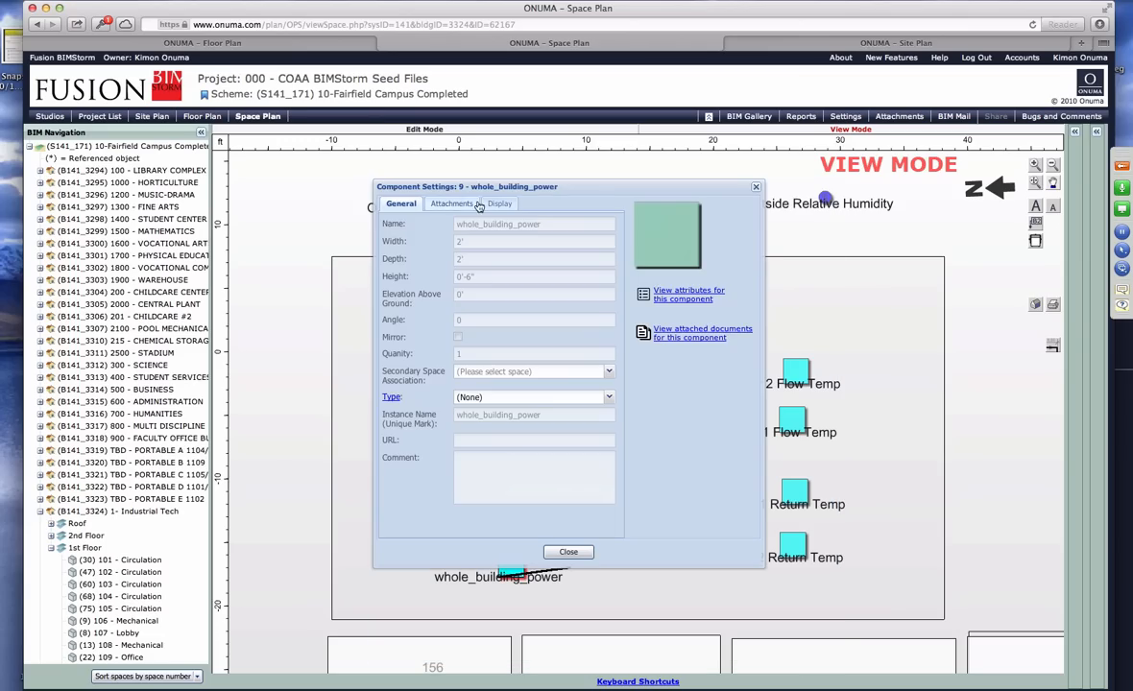
click(496, 204)
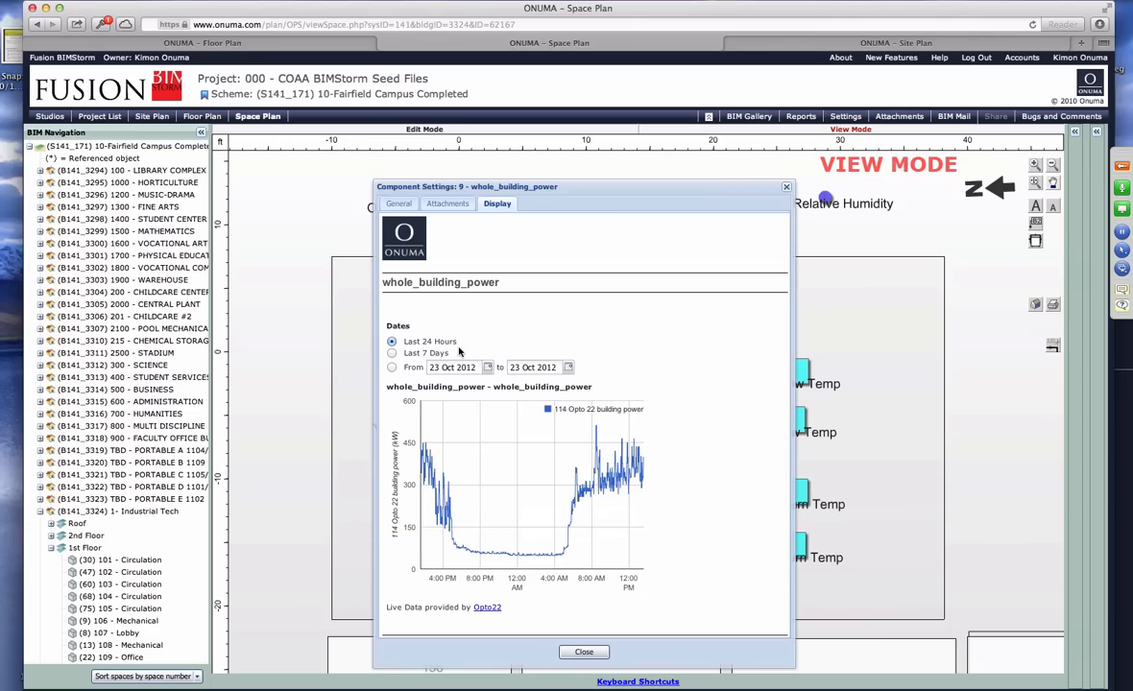
mouse_move(543, 535)
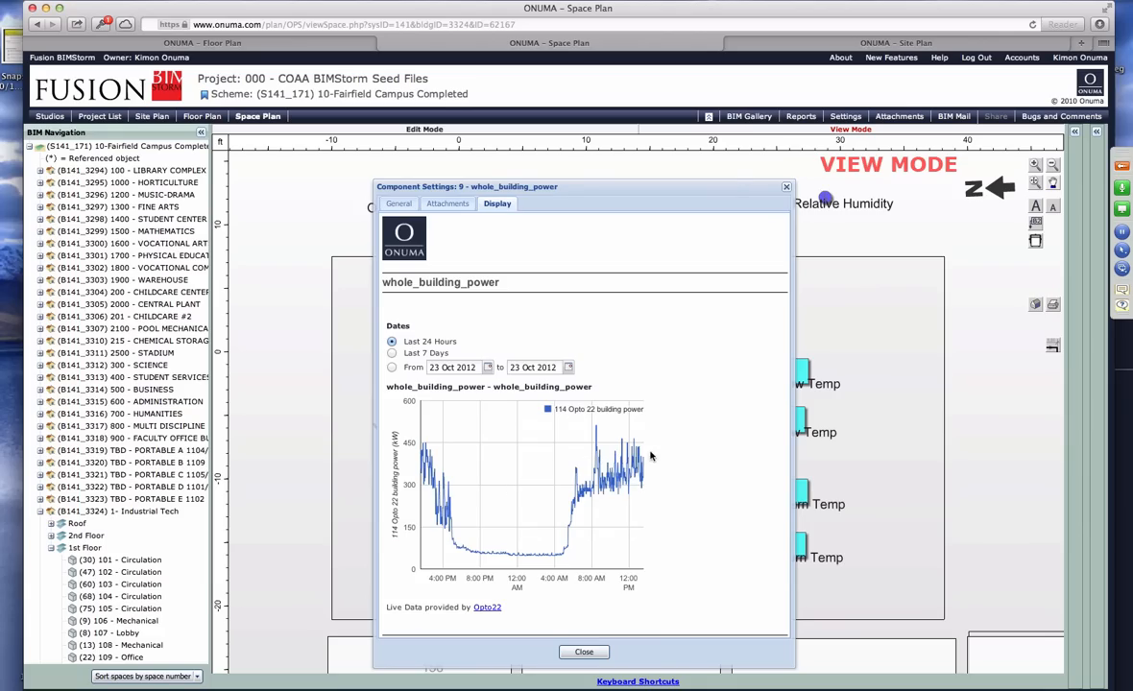
mouse_move(576, 485)
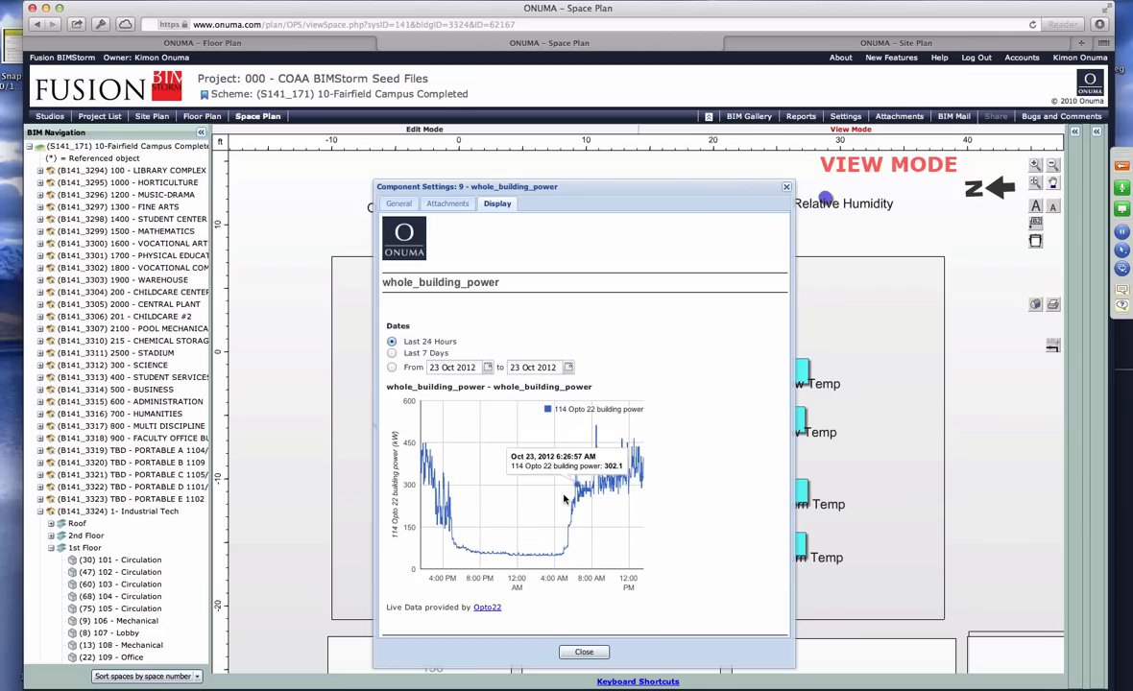
mouse_move(531, 557)
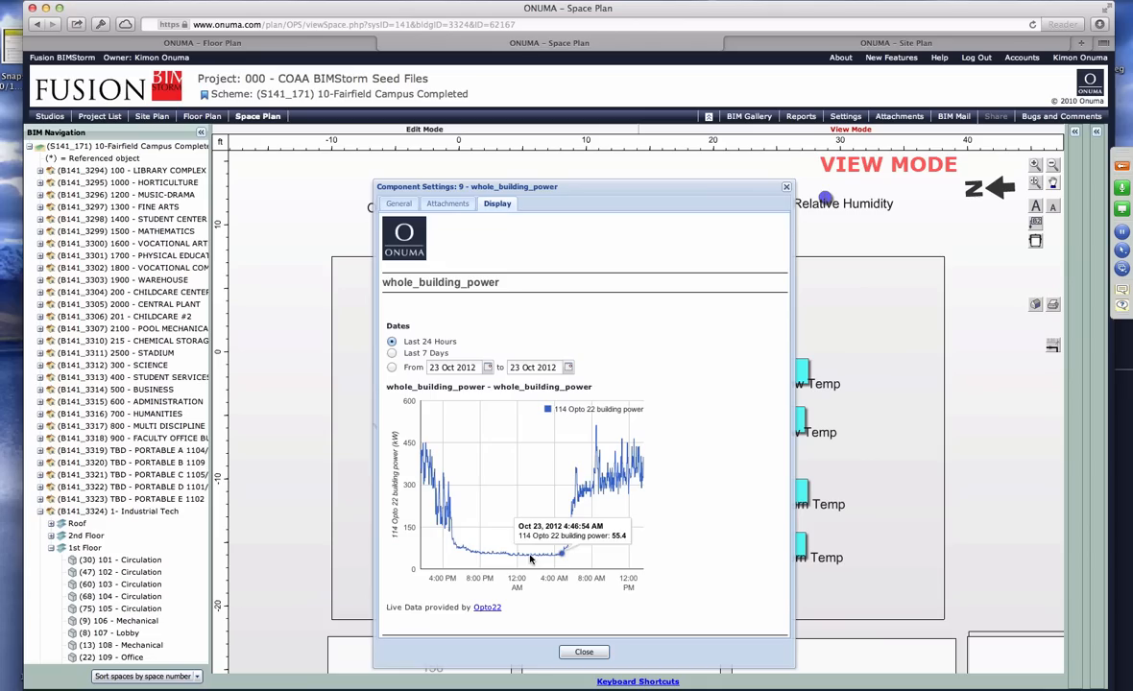
mouse_move(559, 552)
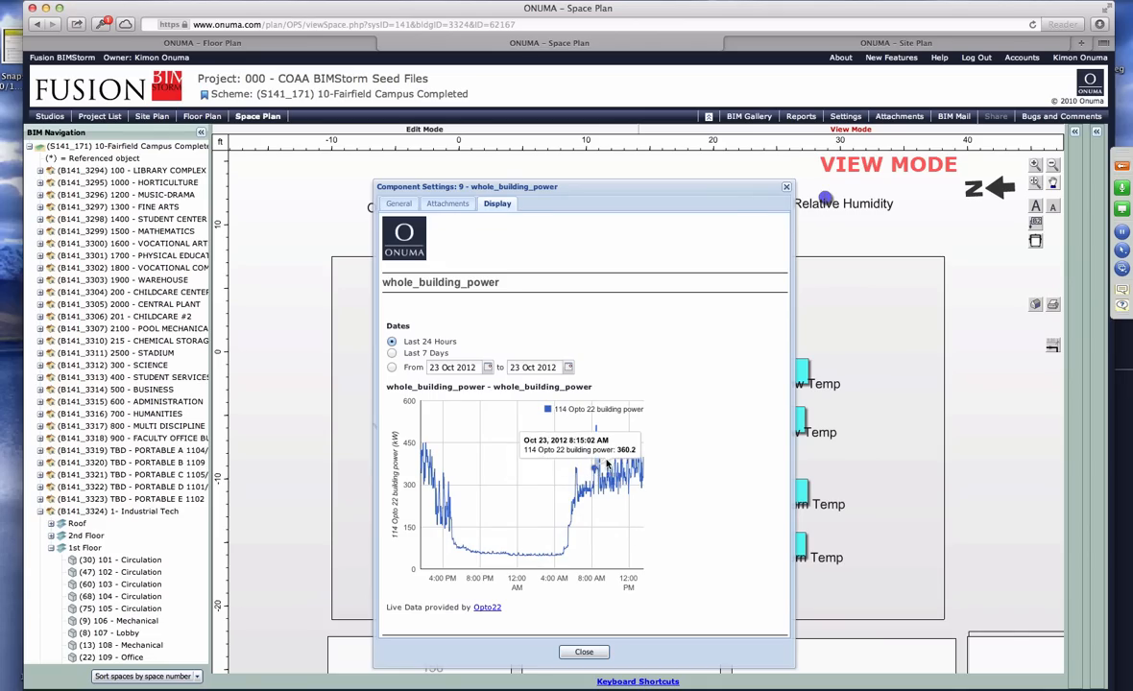
mouse_move(639, 475)
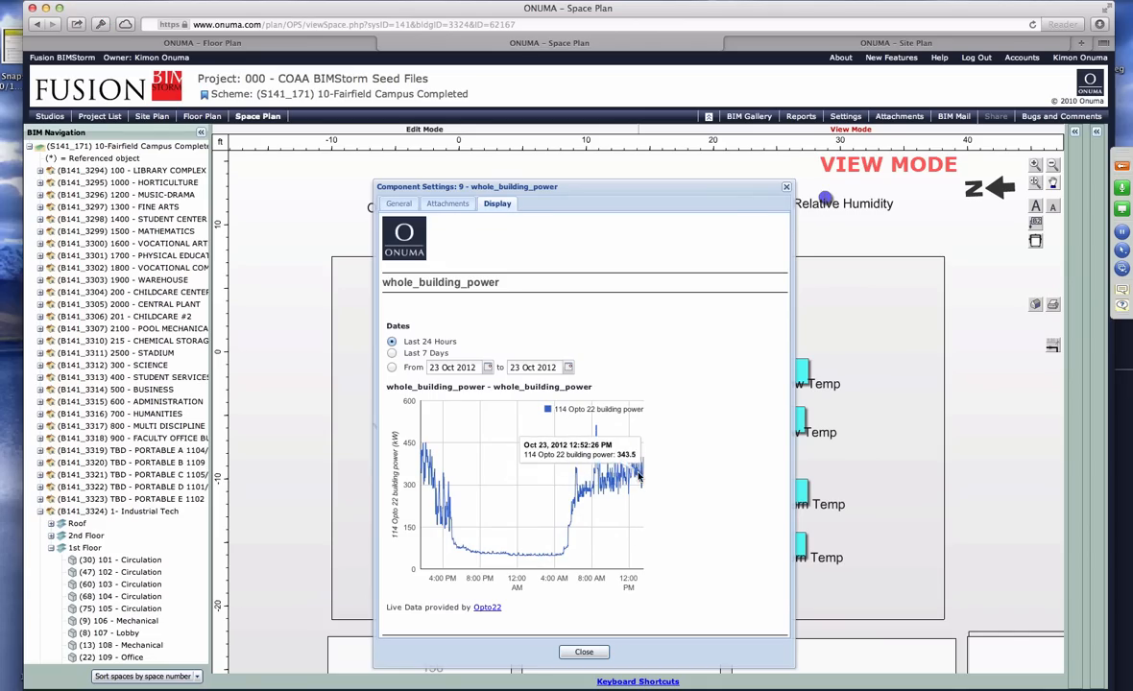
mouse_move(447, 381)
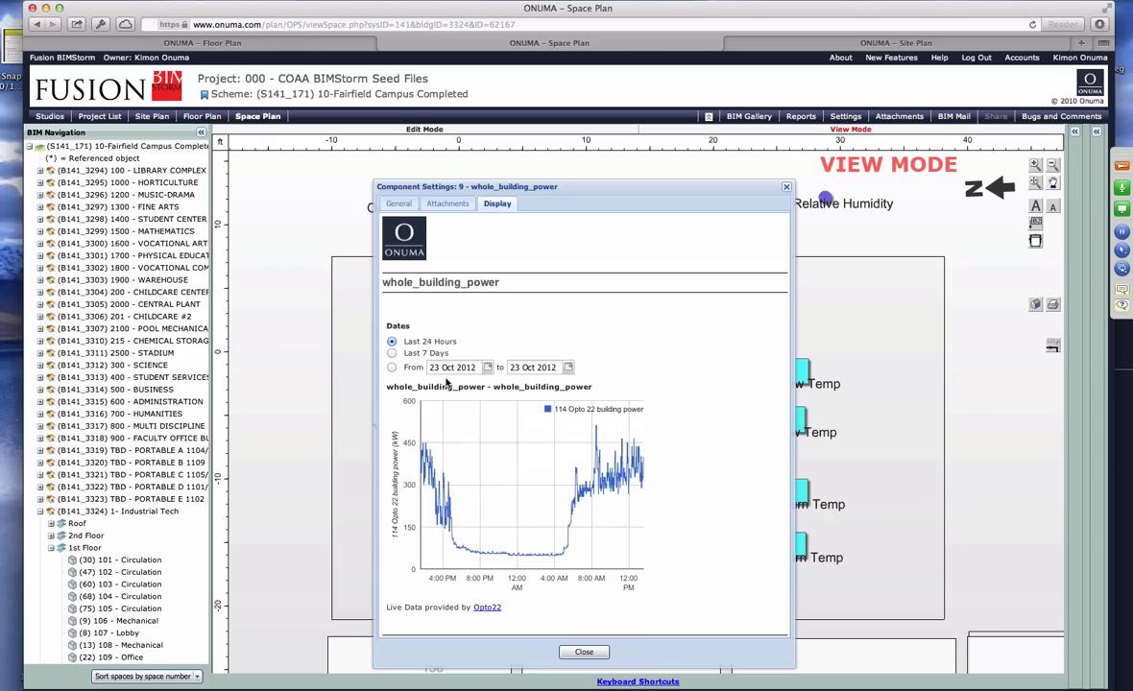
click(391, 352)
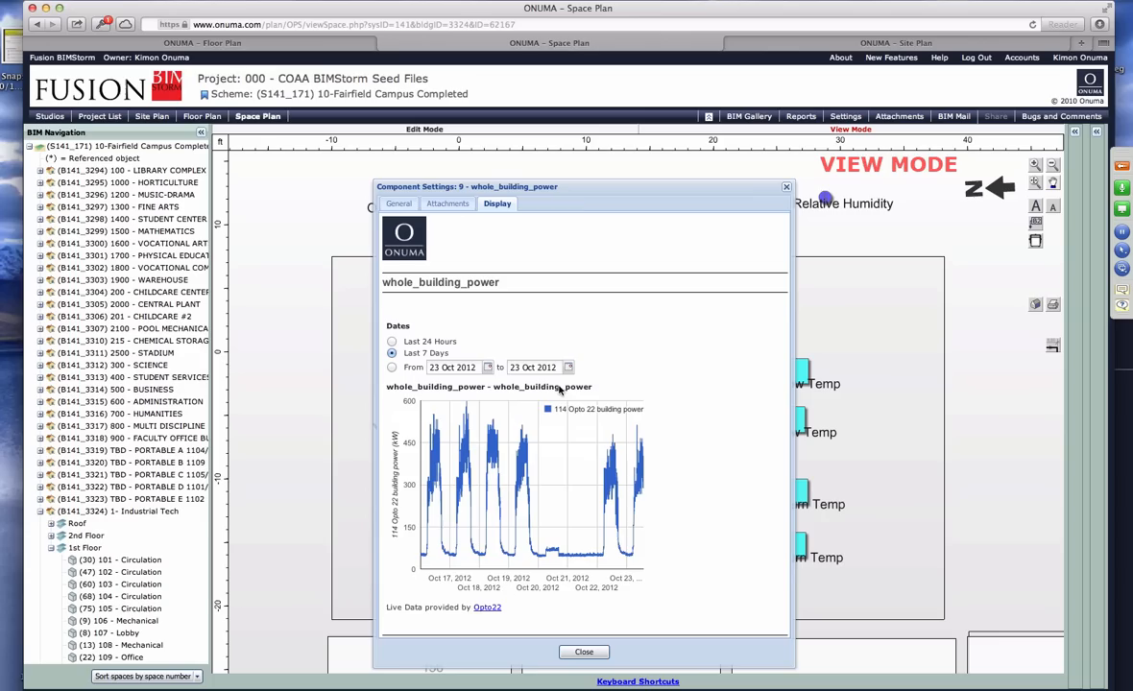
mouse_move(574, 202)
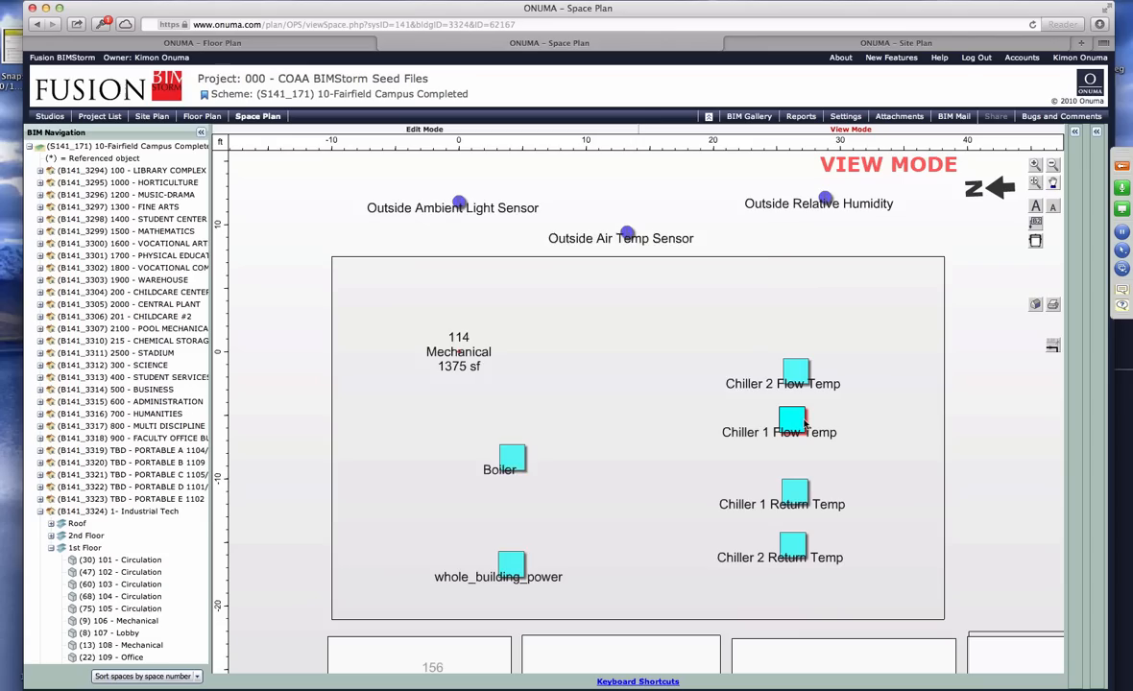
click(792, 417)
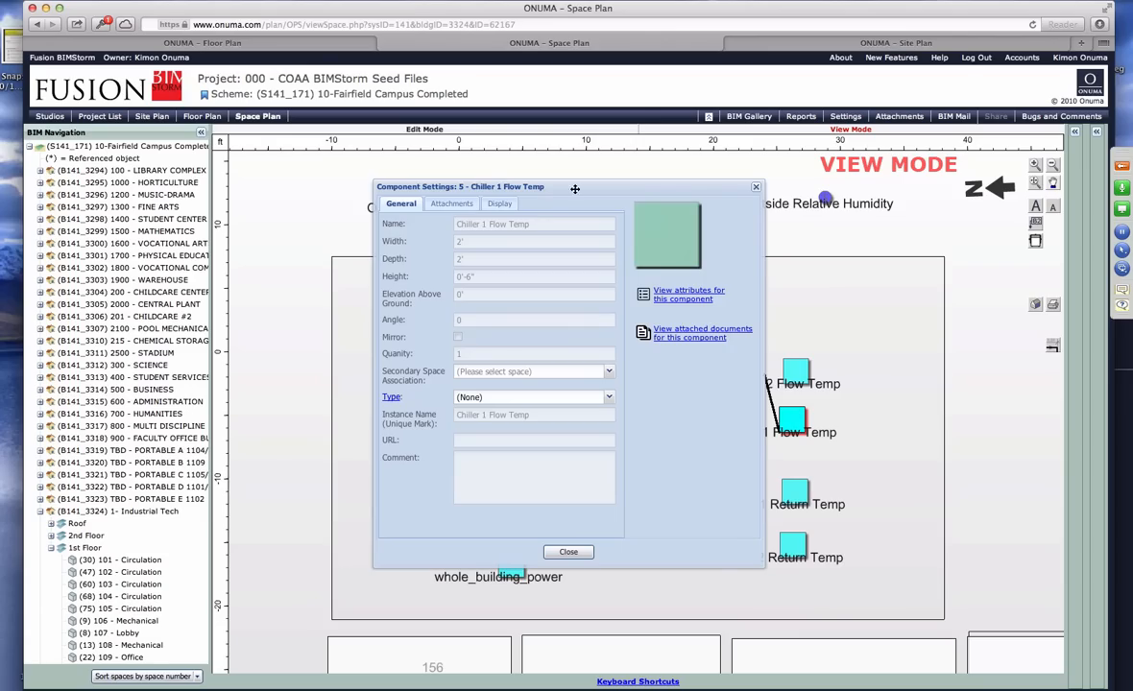
click(429, 221)
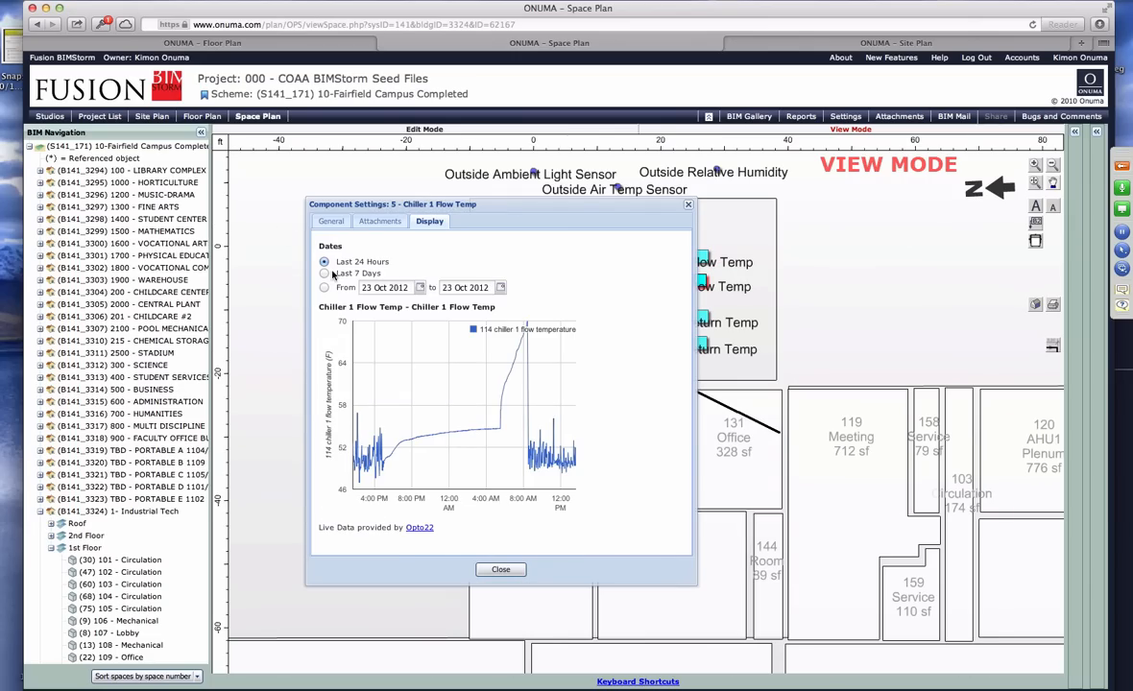
click(325, 273)
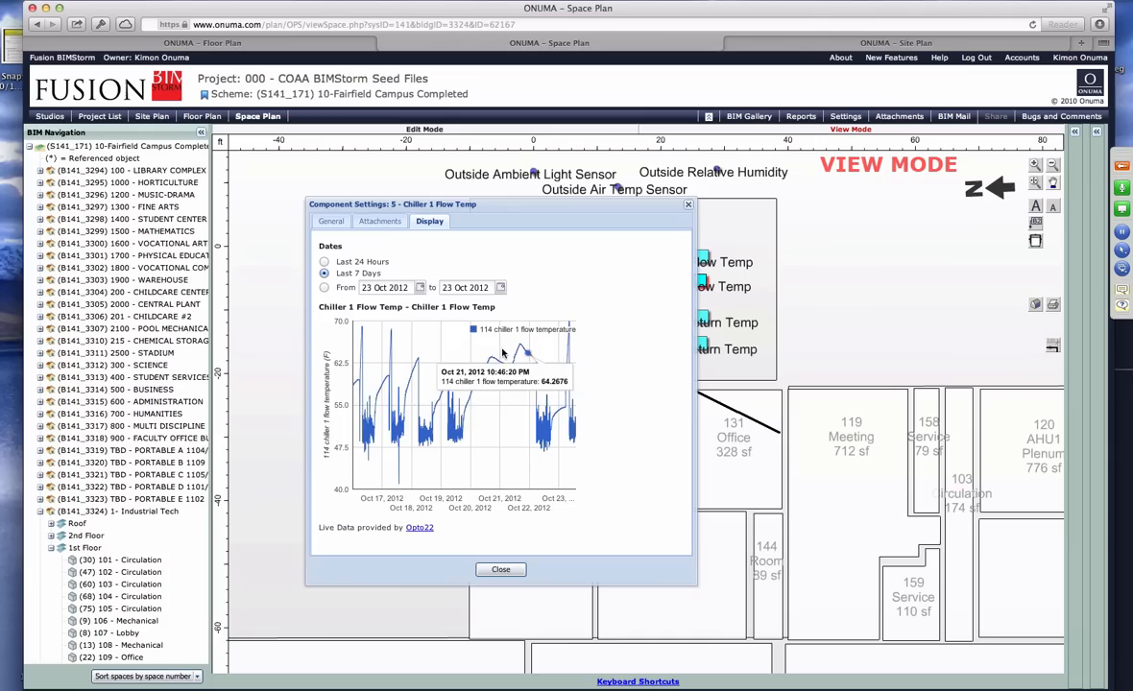
mouse_move(485, 468)
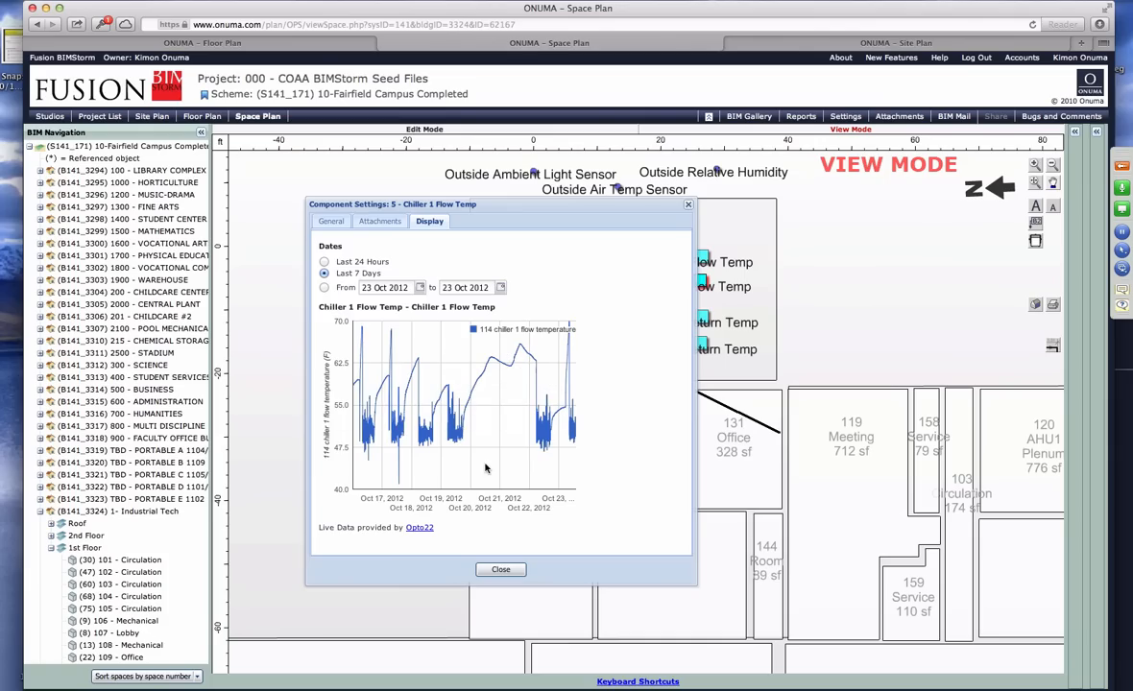
mouse_move(509, 365)
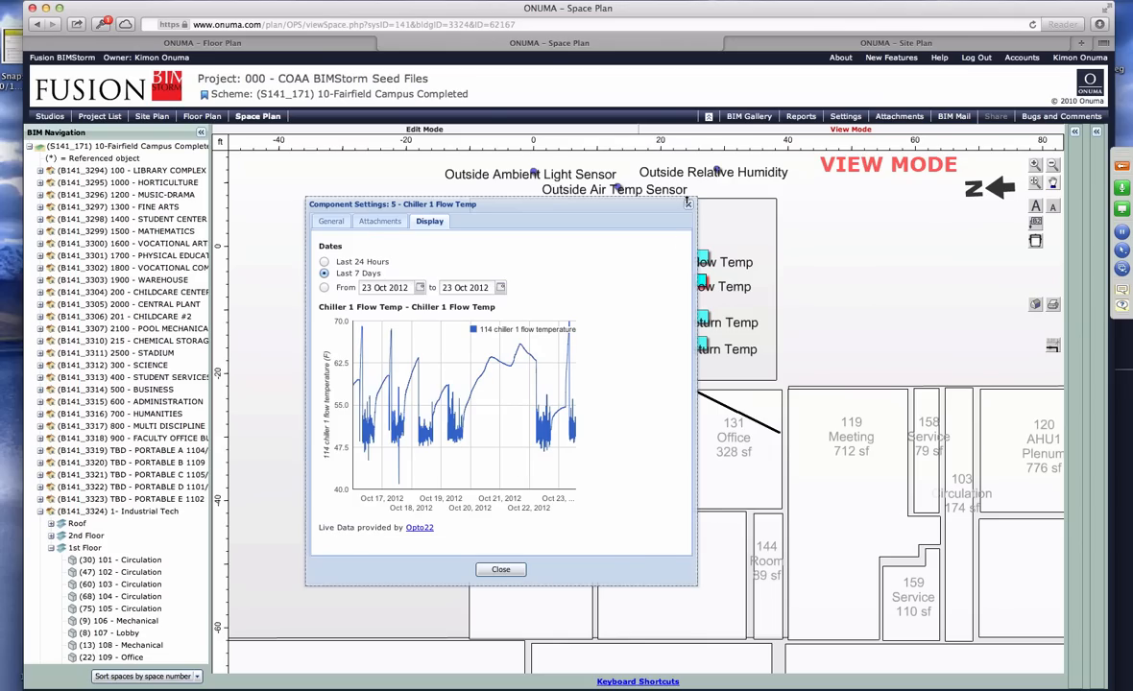
click(500, 569)
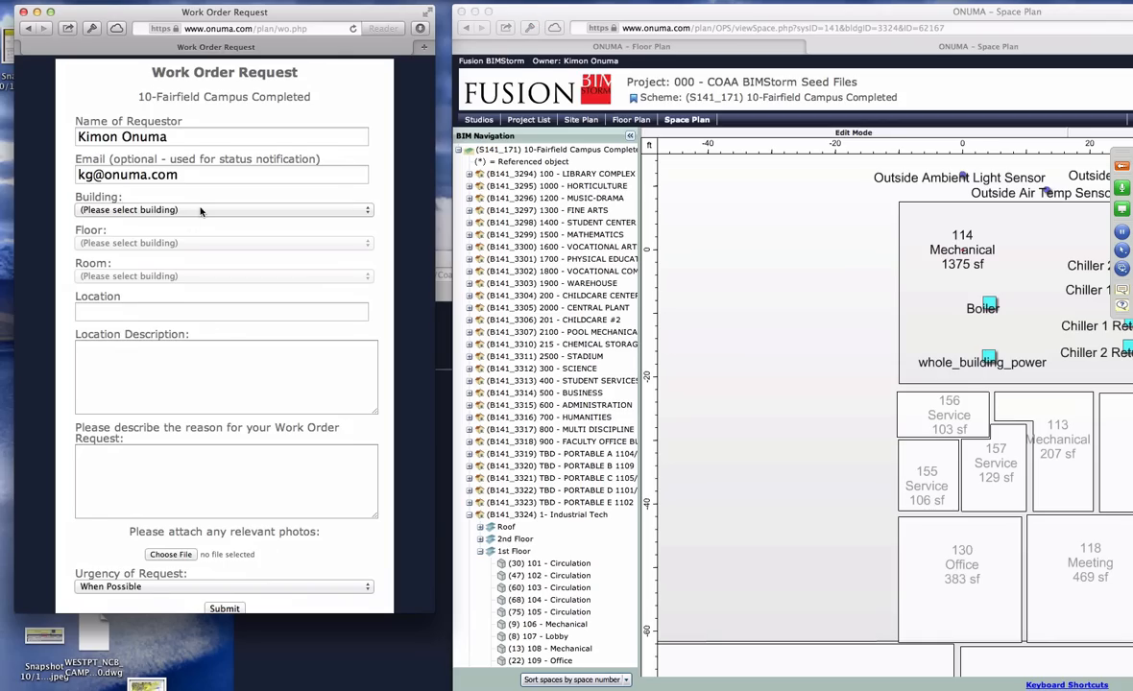
Step: Start a work order for 1- Industrial Tech, 1st Floor, room 109 - Office
click(223, 210)
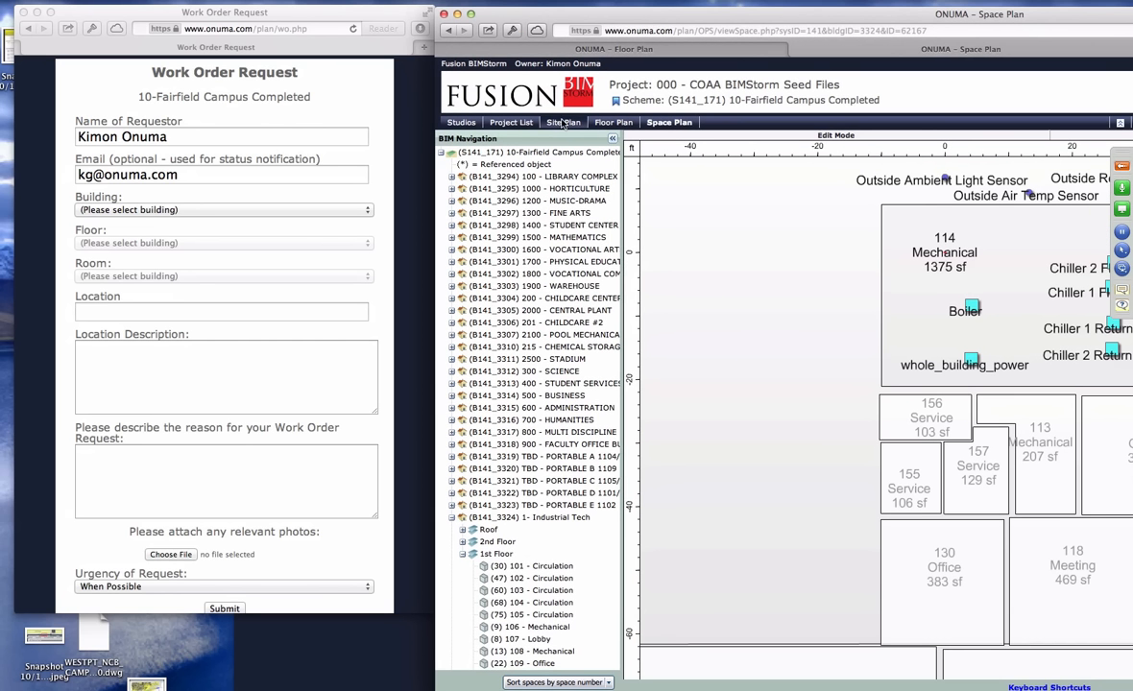
click(223, 209)
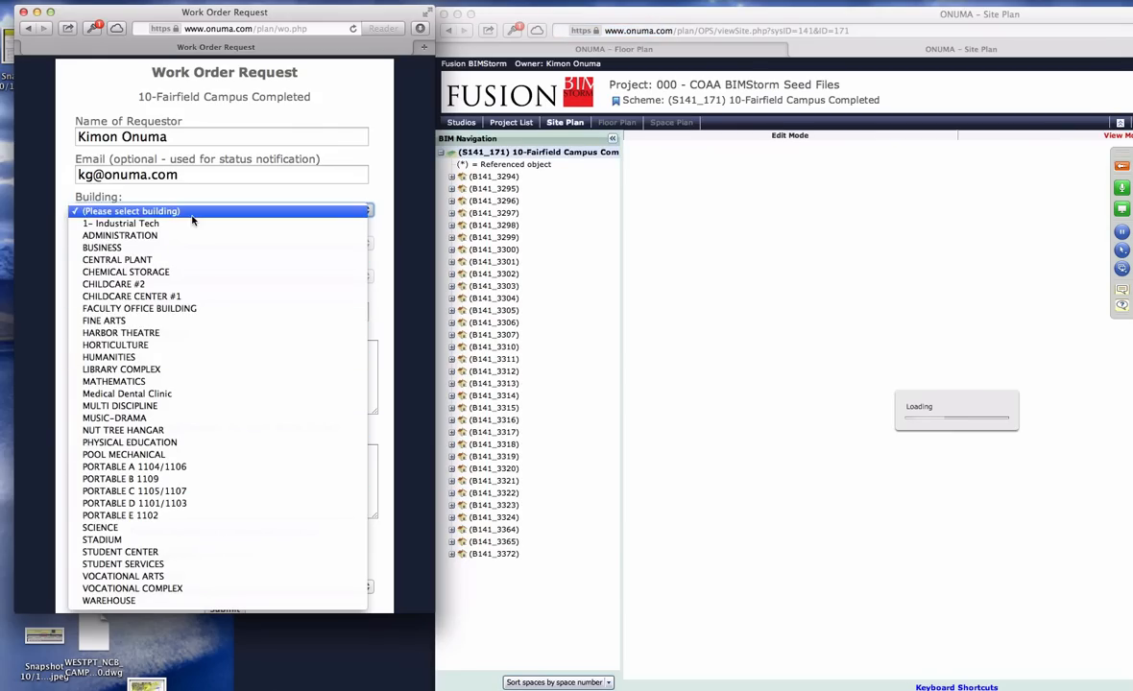
click(125, 223)
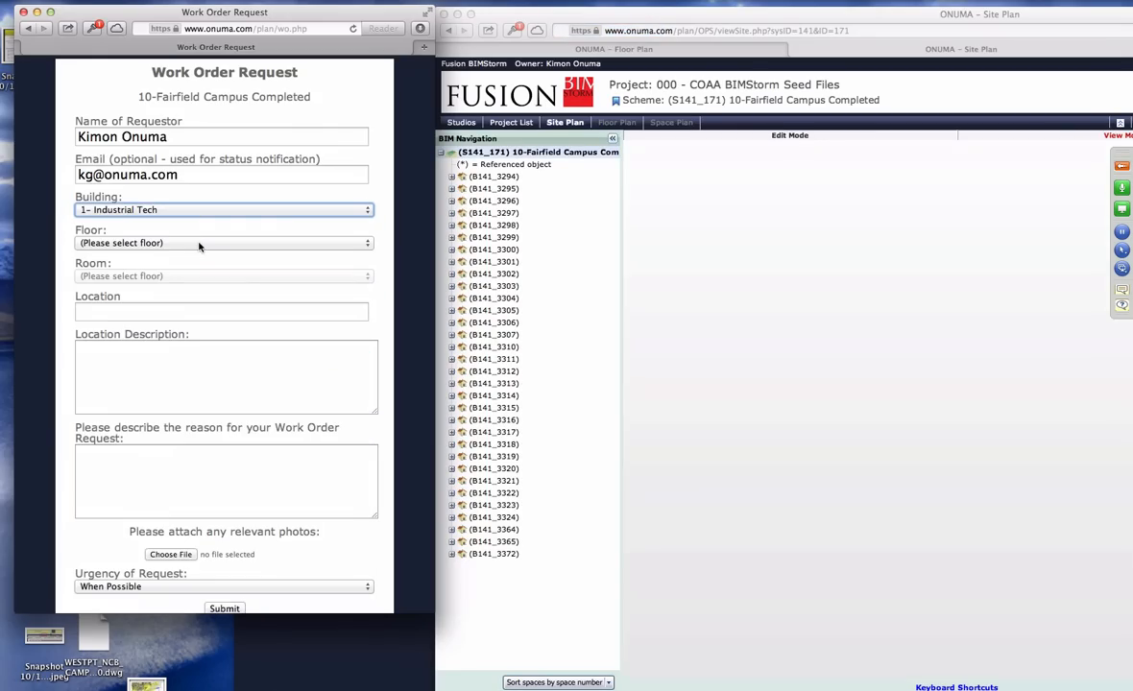
click(224, 243)
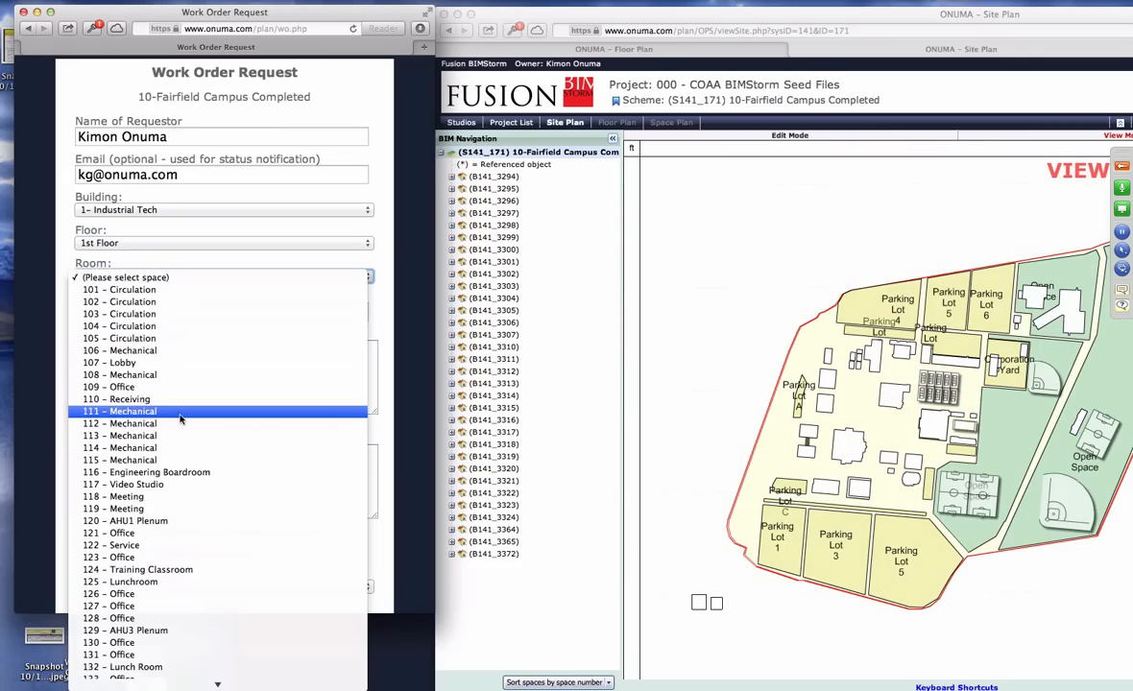
click(108, 386)
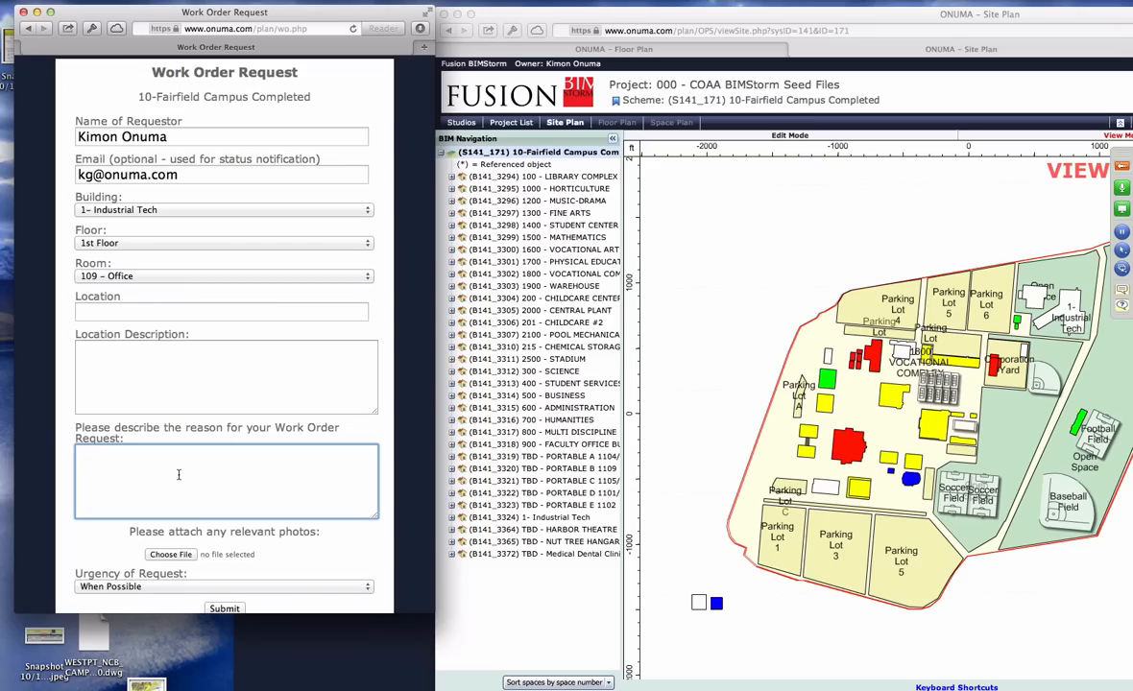
Step: Enter reason 'Hot', mark it Urgent, and submit the request
text(Hot)
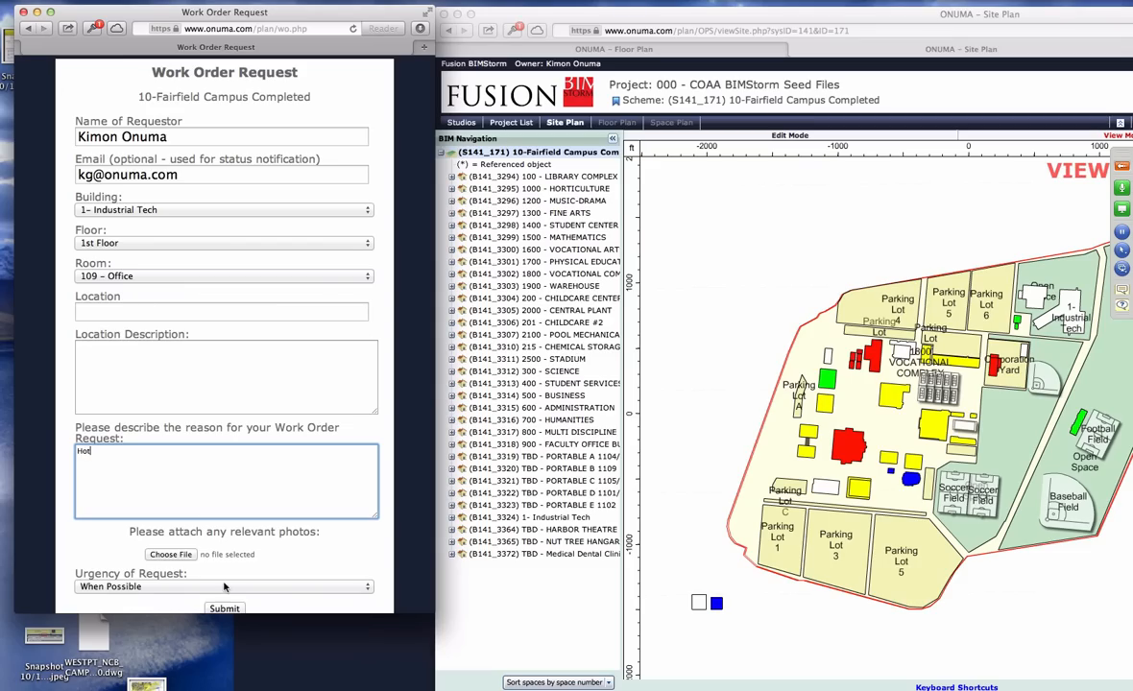
click(224, 586)
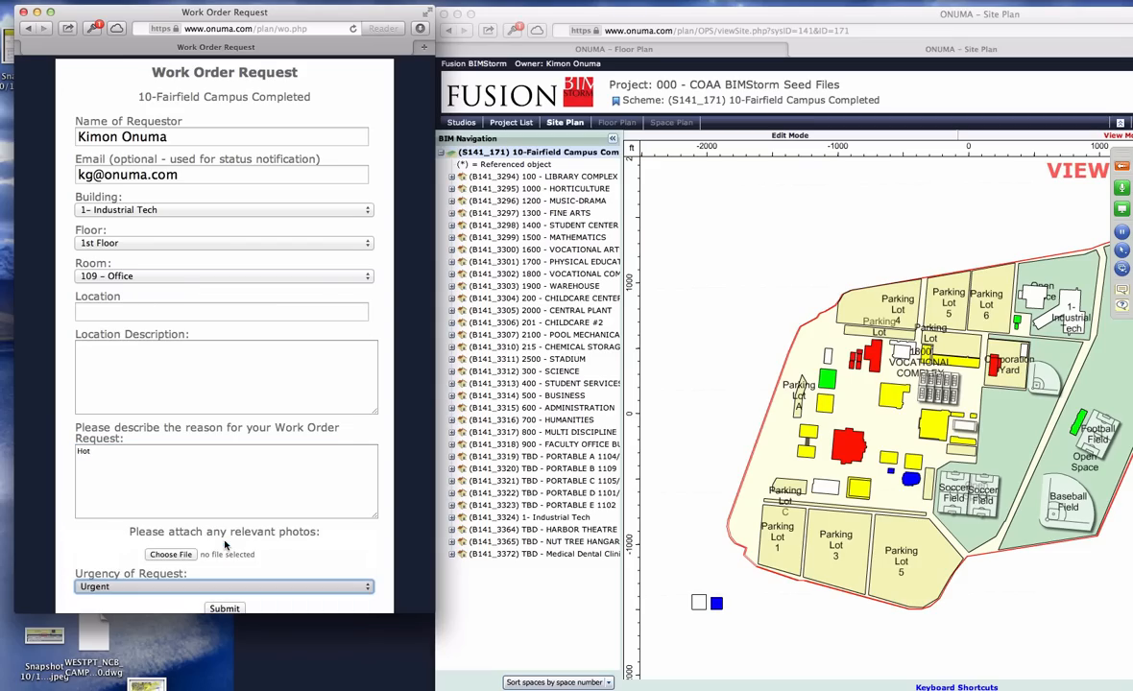
scroll(down, 3)
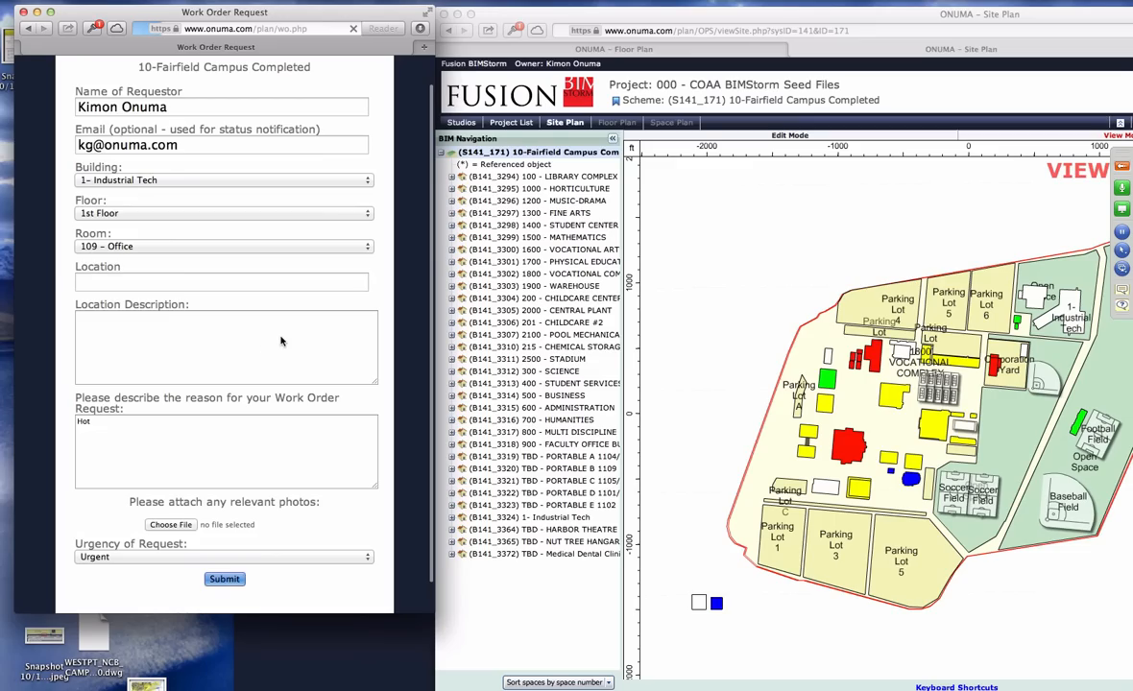
click(224, 579)
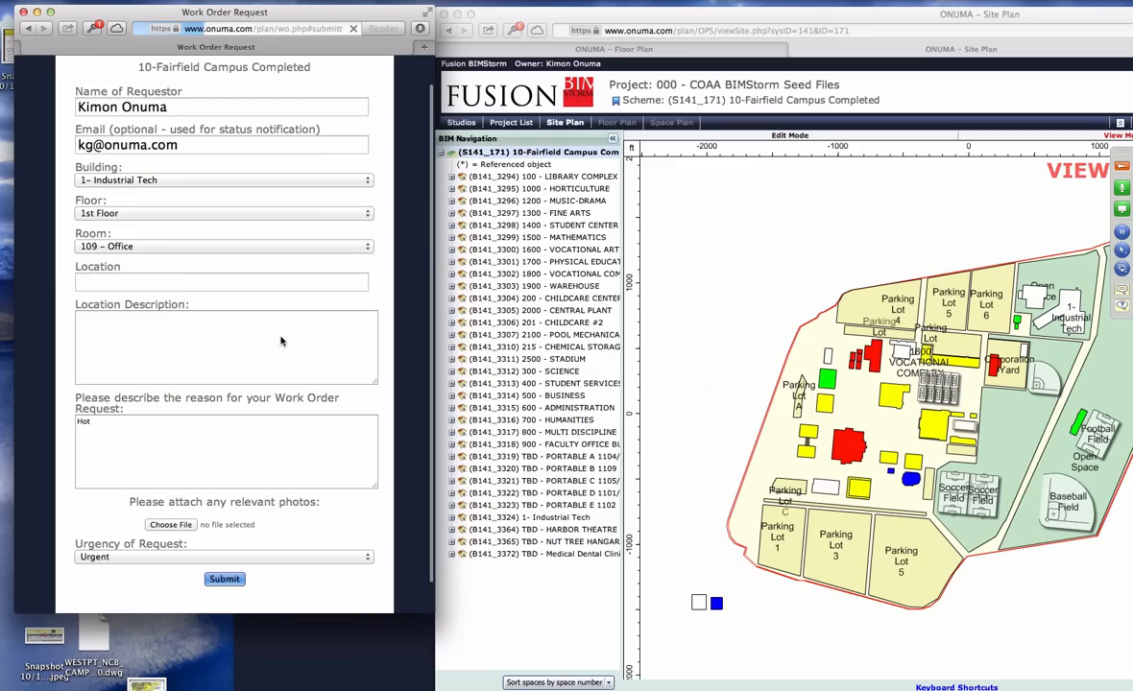
click(223, 578)
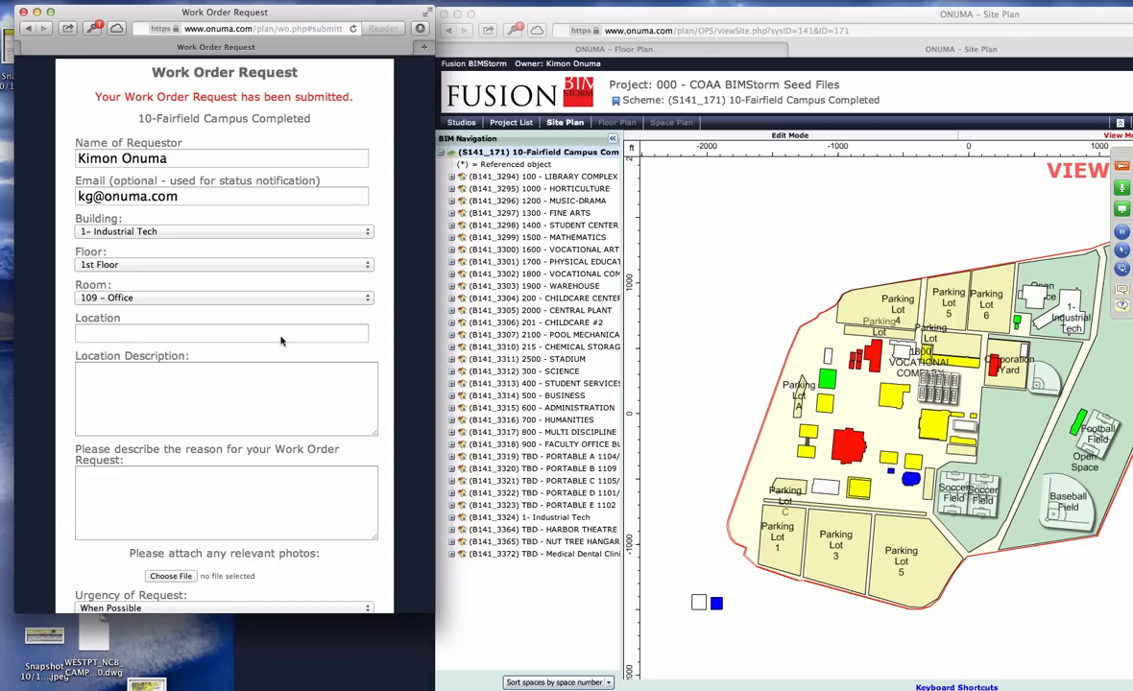
mouse_move(243, 276)
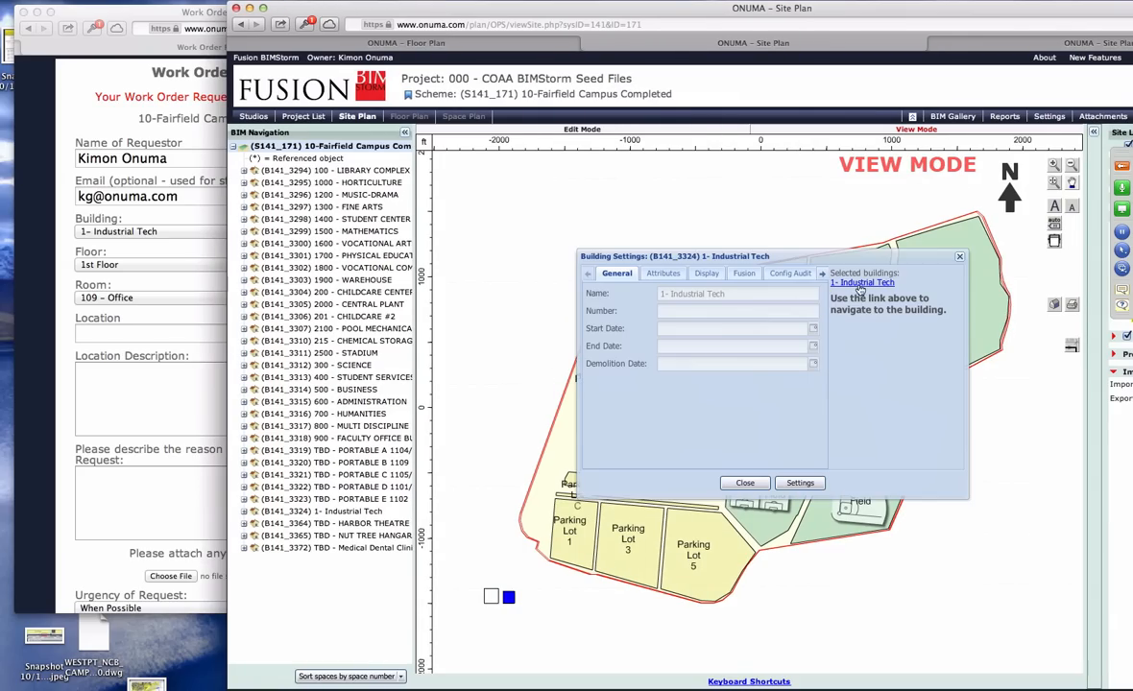
Step: Go to the 1- Industrial Tech building and show its 1st Floor plan
click(861, 282)
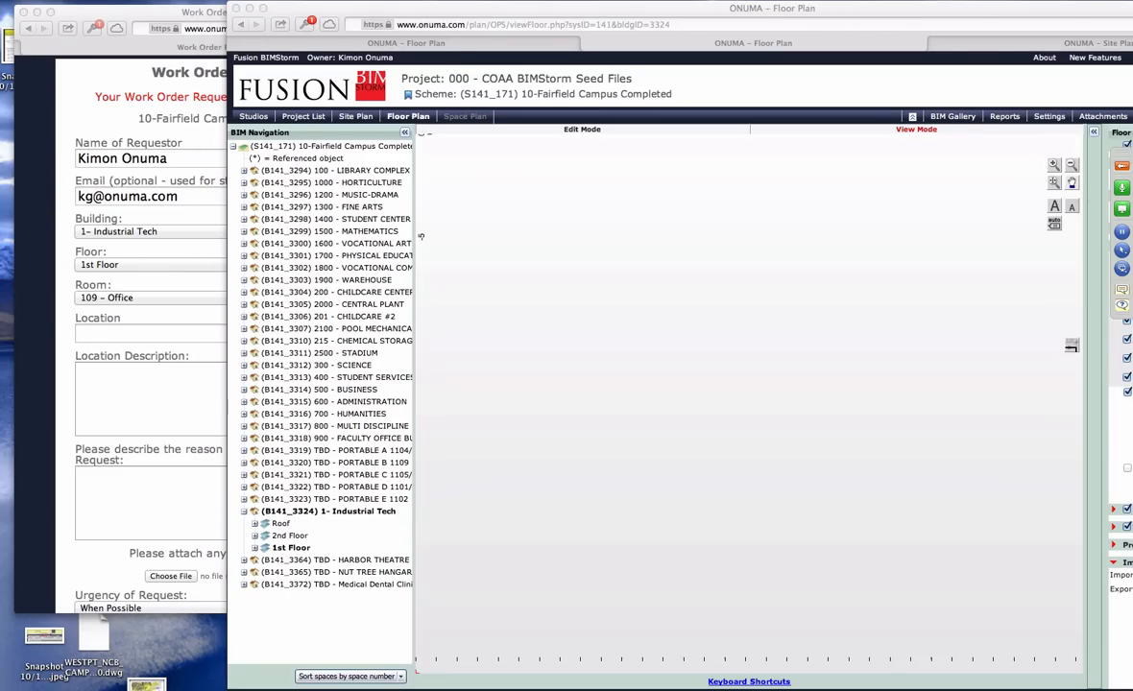
click(290, 547)
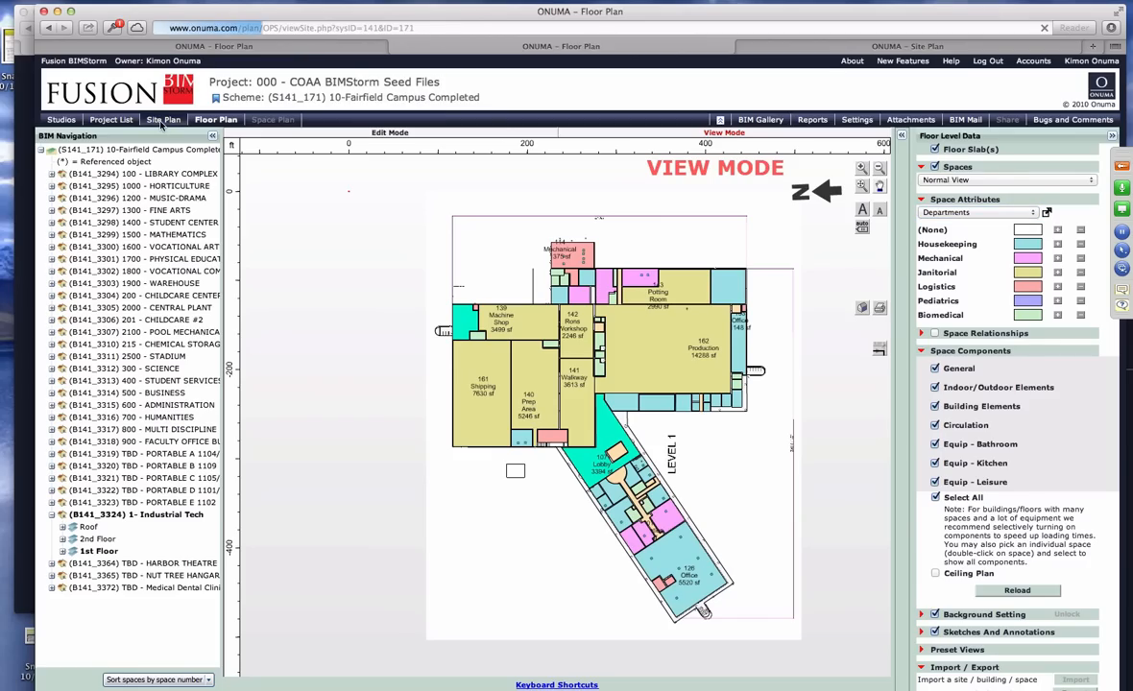
Step: Return to the 10-Fairfield campus site plan and bring it forward in Edit Mode
click(164, 119)
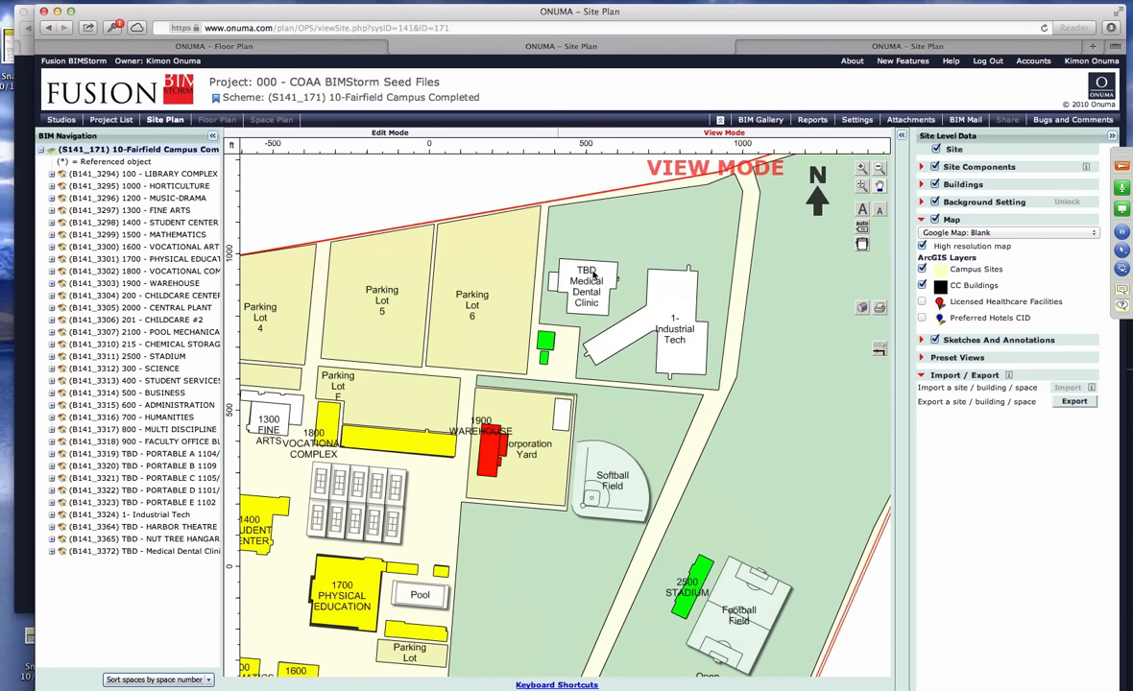
mouse_move(360, 182)
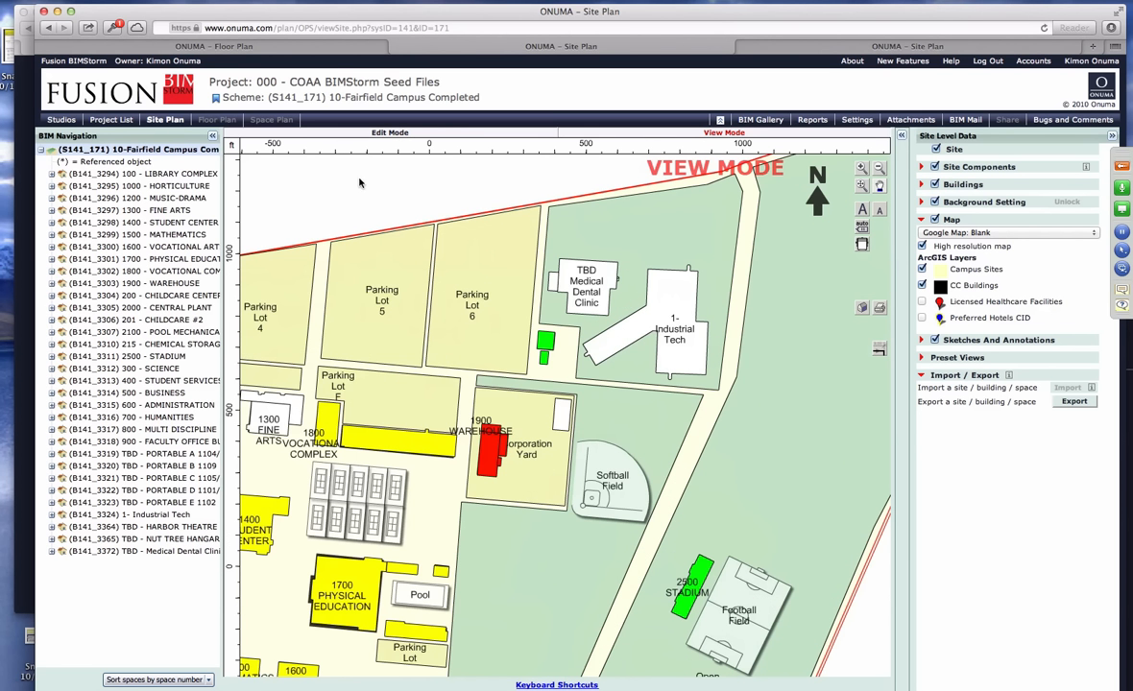
mouse_move(451, 215)
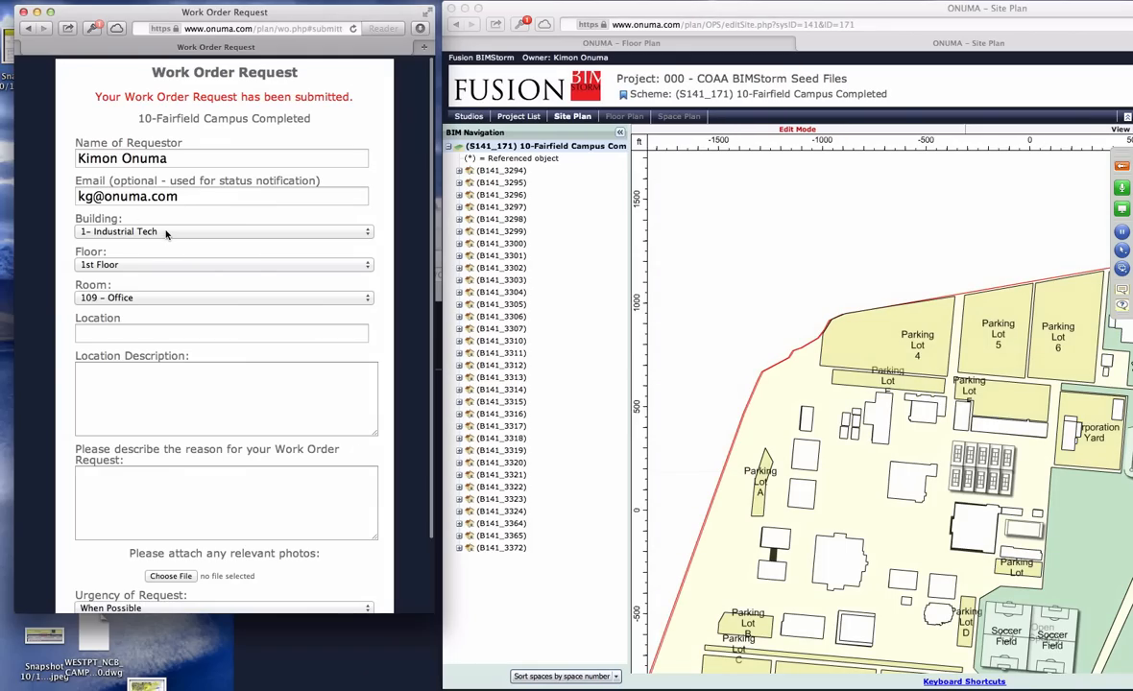
click(224, 231)
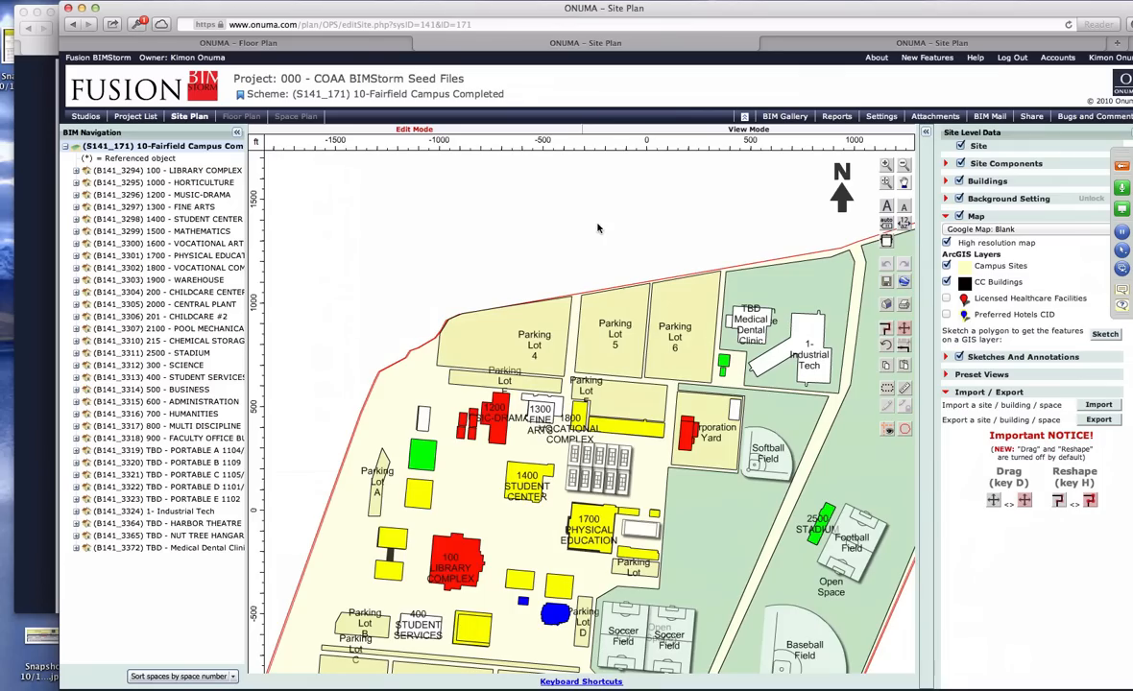
Step: Open Industrial Tech's work order list and reload it to show request 3324-163, 'Hot'
click(809, 360)
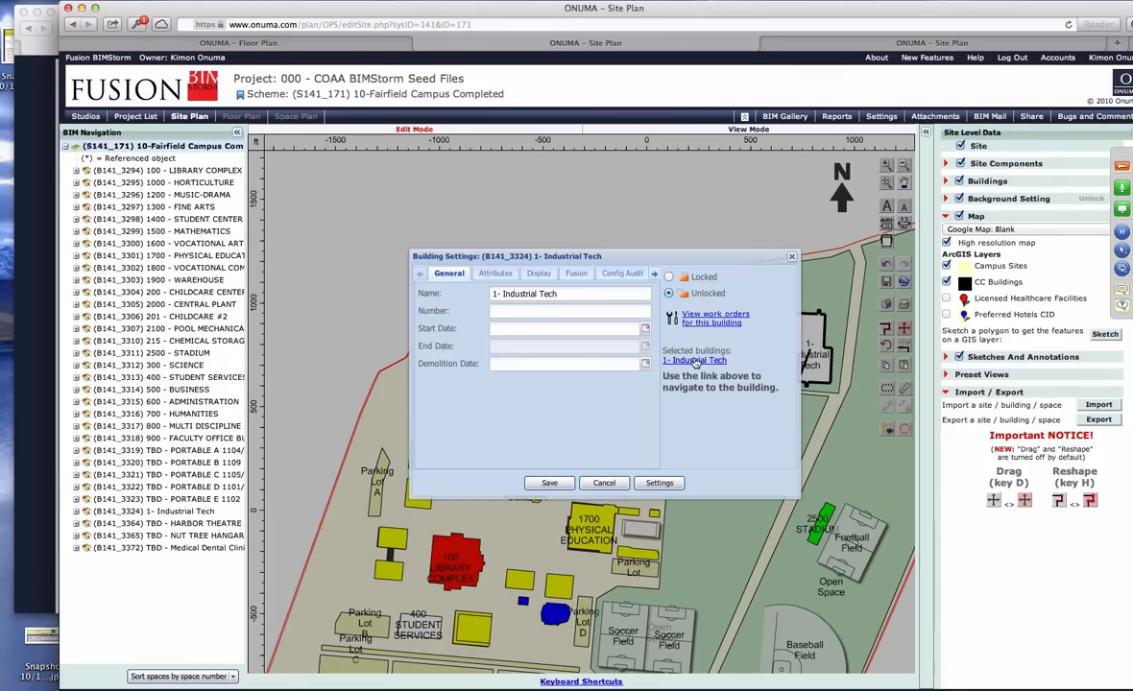
mouse_move(713, 328)
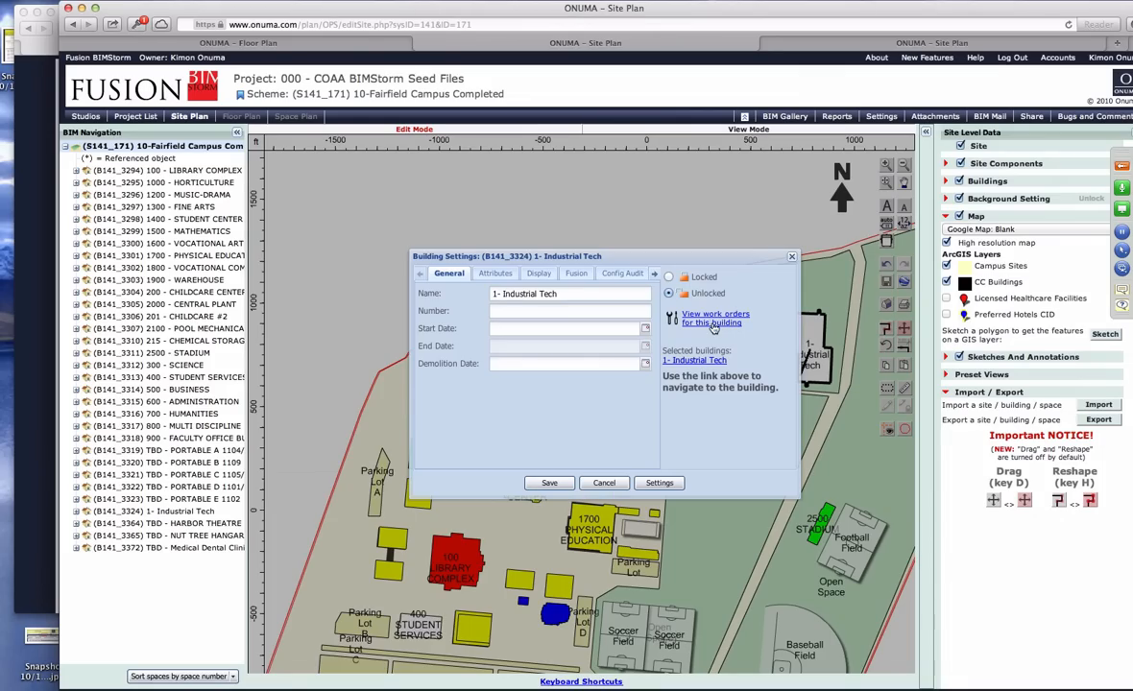
click(715, 318)
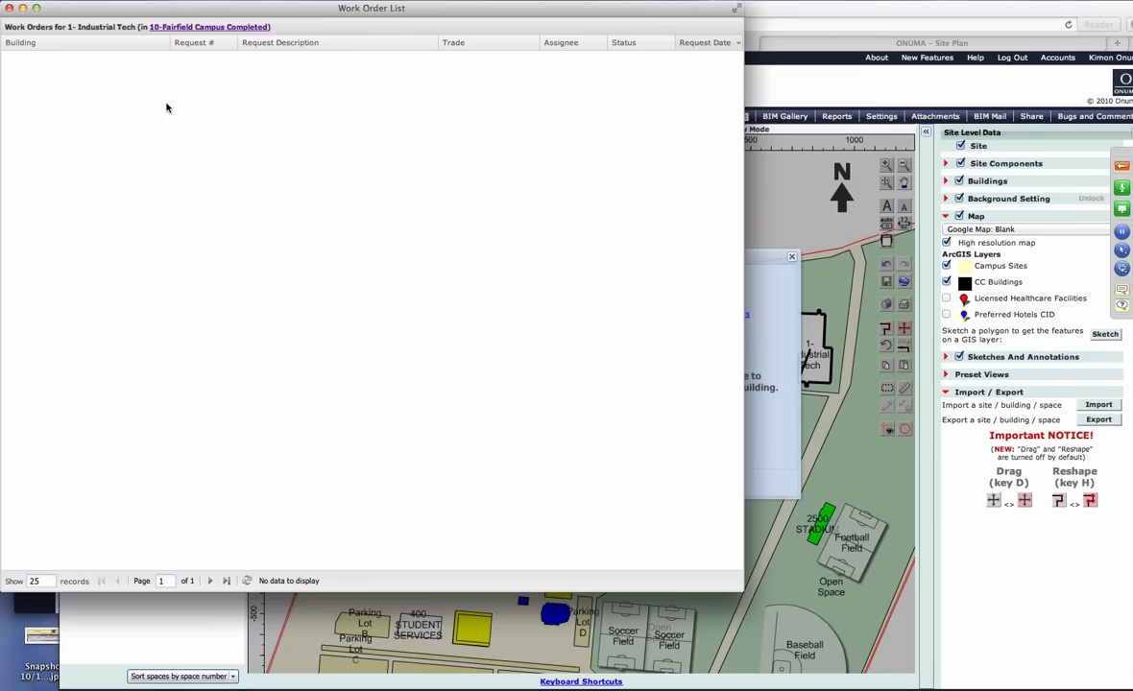
mouse_move(114, 92)
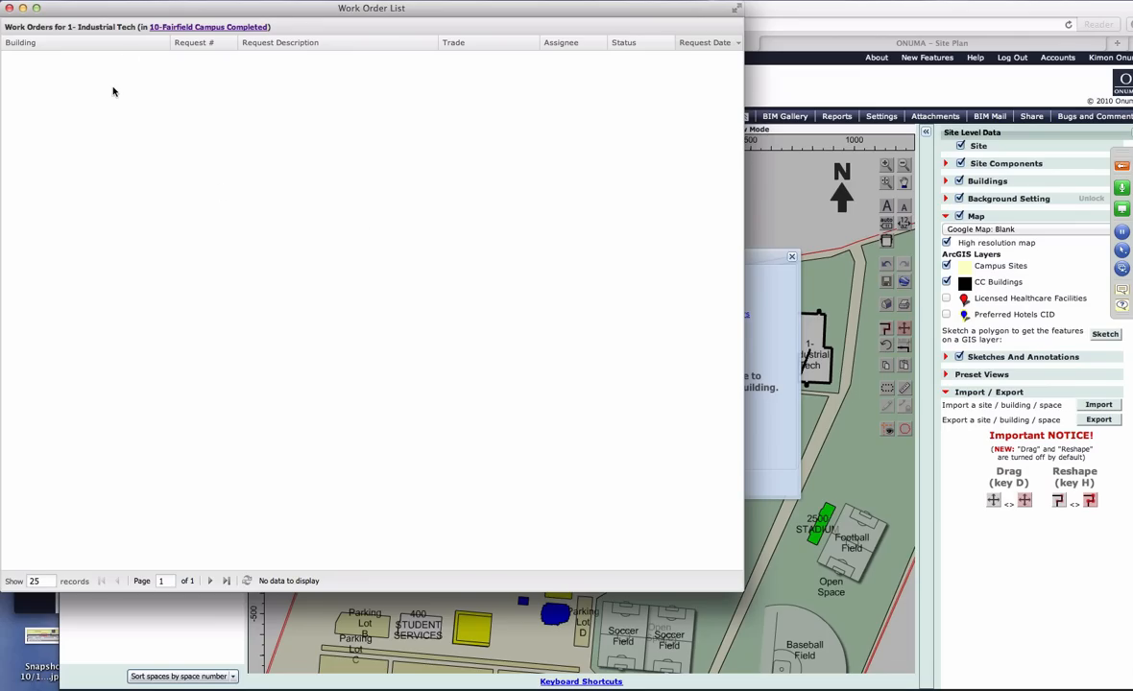
mouse_move(169, 94)
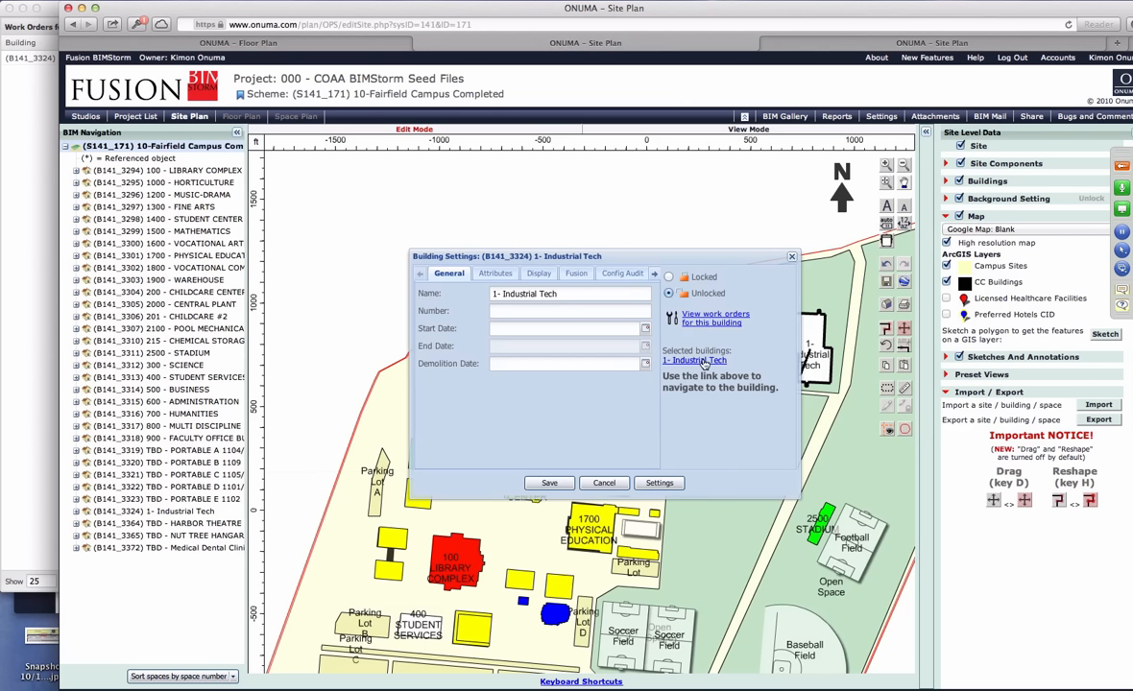
click(548, 483)
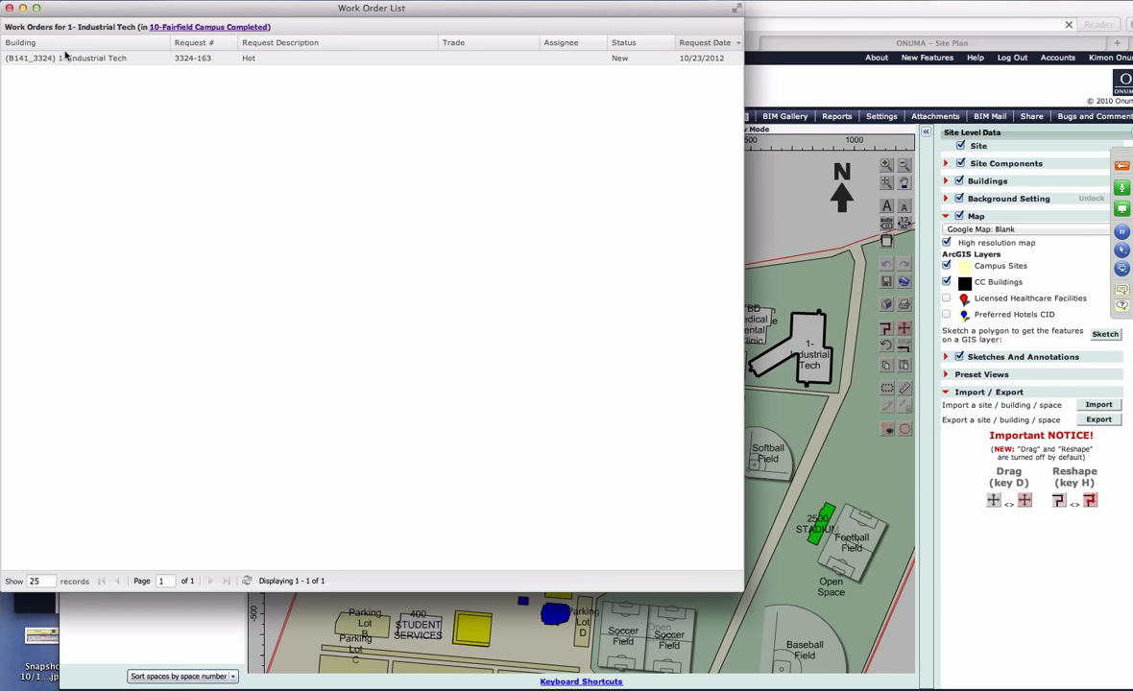
Step: Open work order 3324-163 and assign it to new assignee Thomas
click(67, 57)
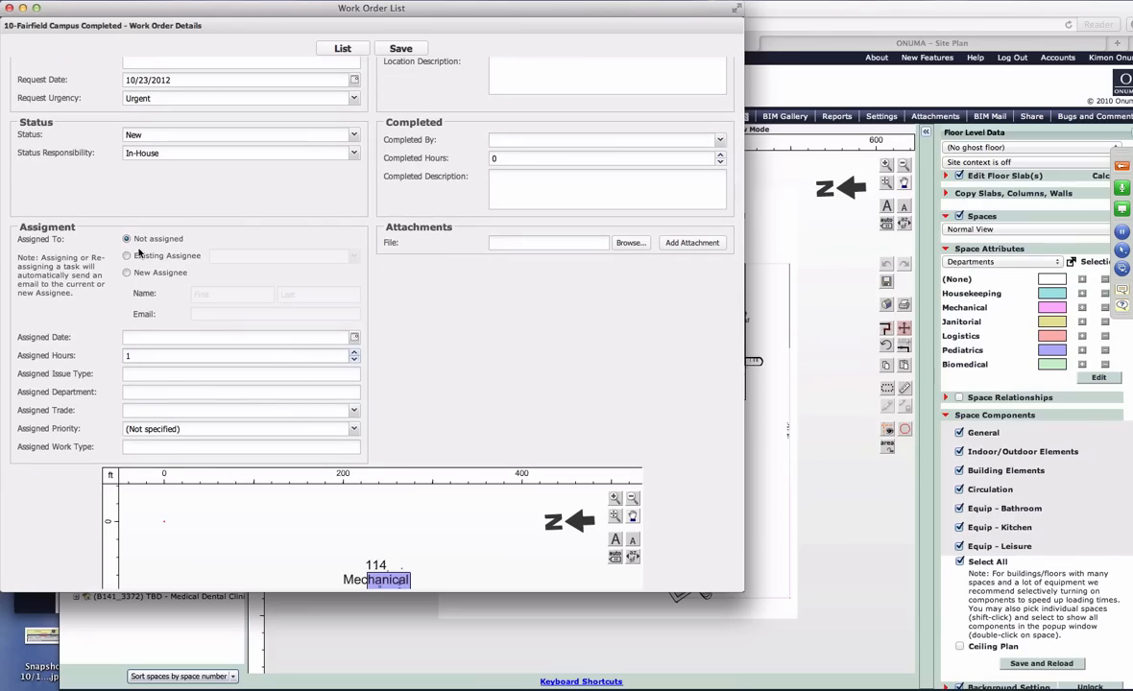
click(127, 273)
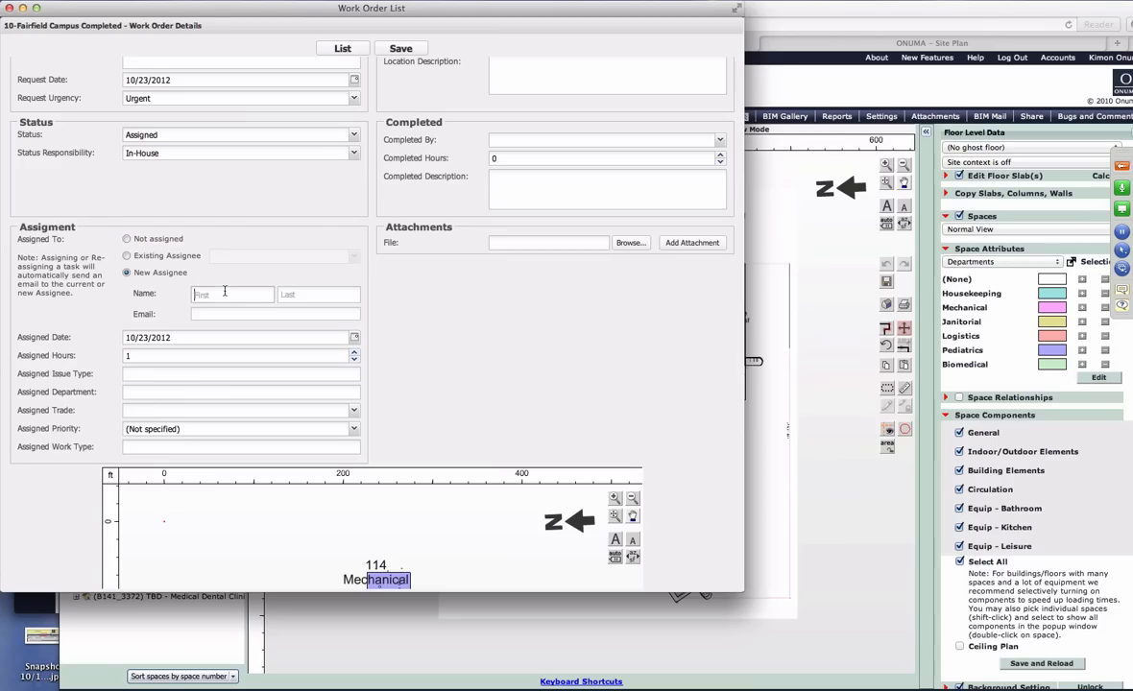
text(Thomas)
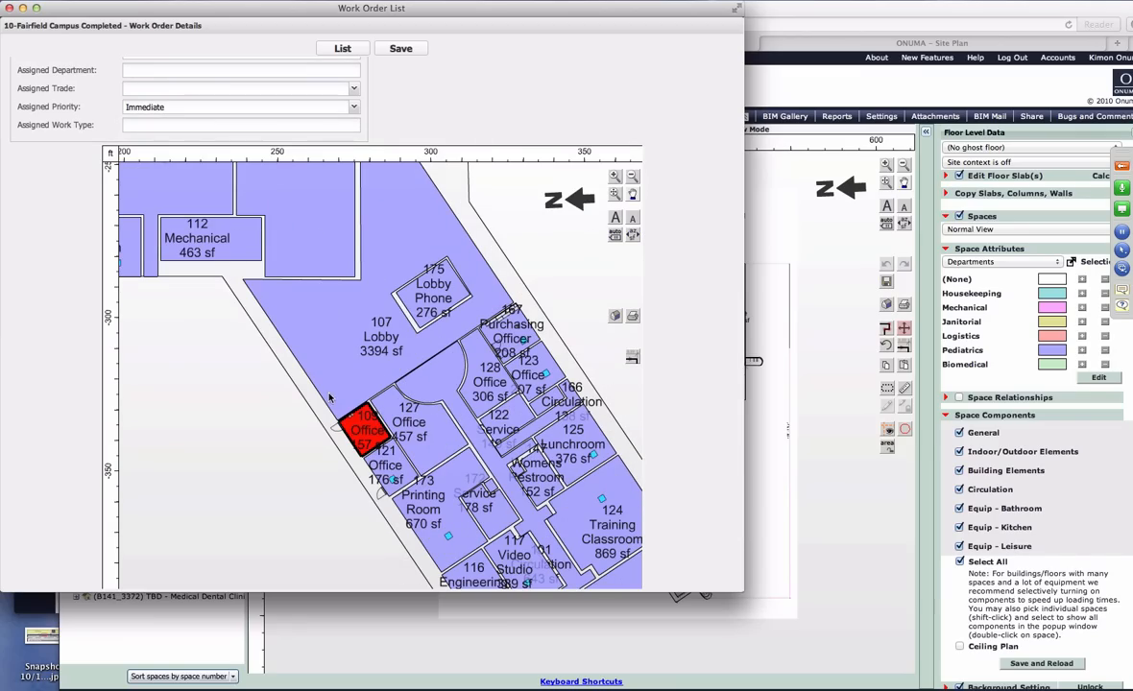
mouse_move(379, 425)
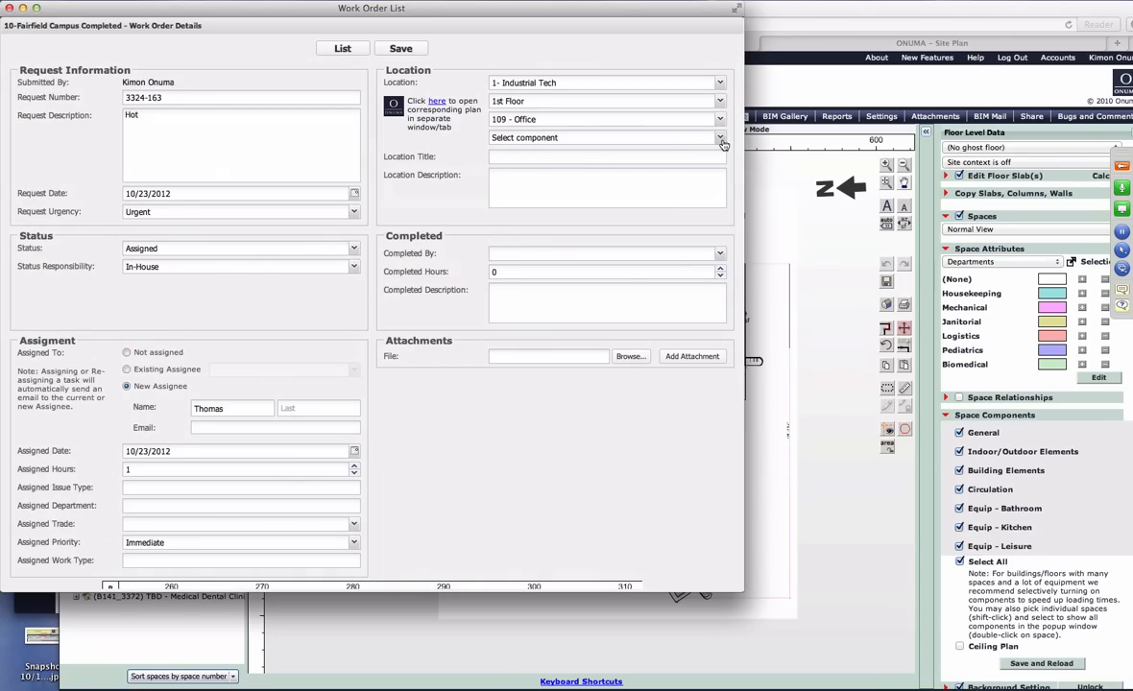
Step: Open the room 109 component dropdown in the work order's Location section
click(720, 138)
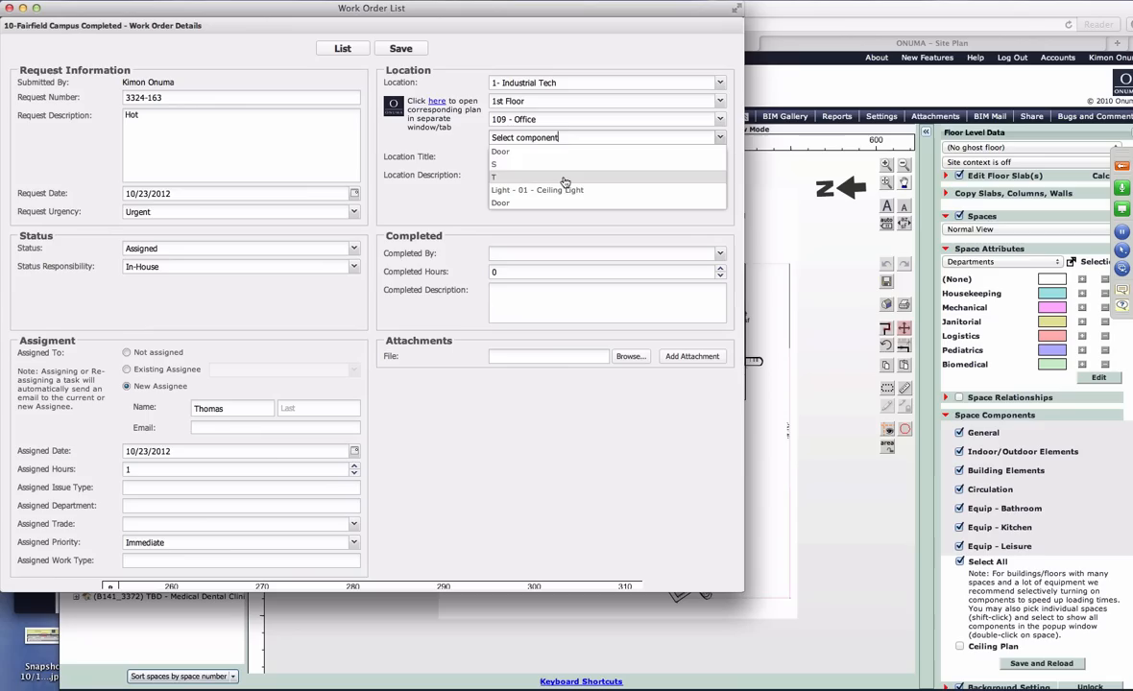
mouse_move(539, 183)
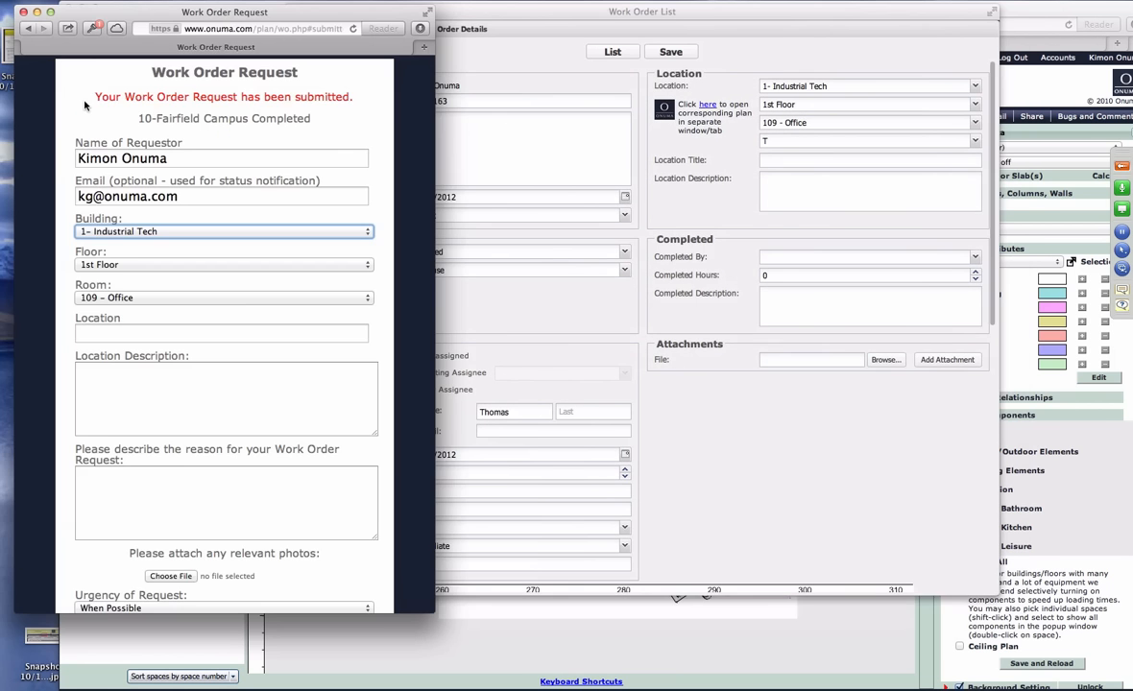
mouse_move(791, 620)
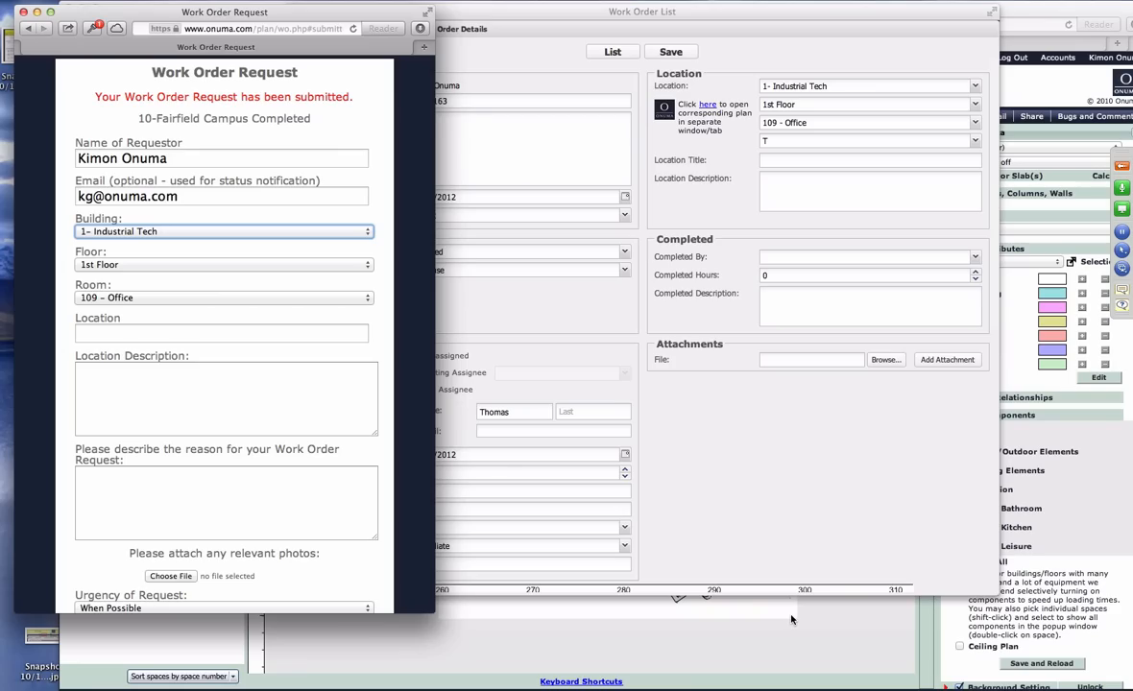
mouse_move(844, 605)
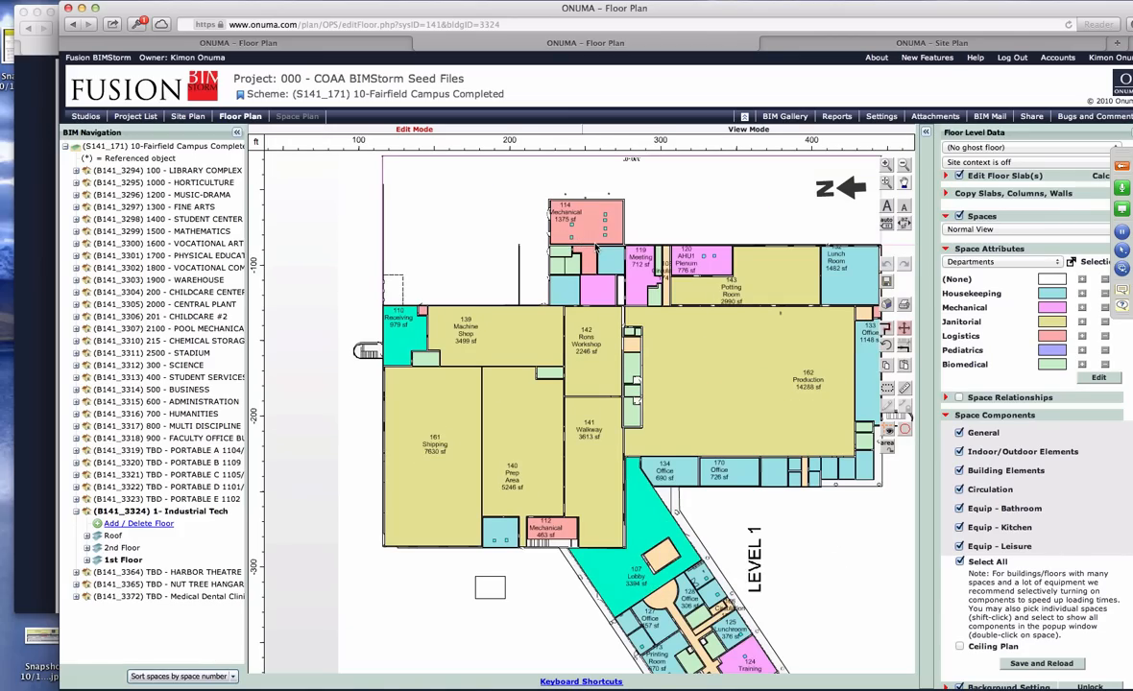
mouse_move(598, 249)
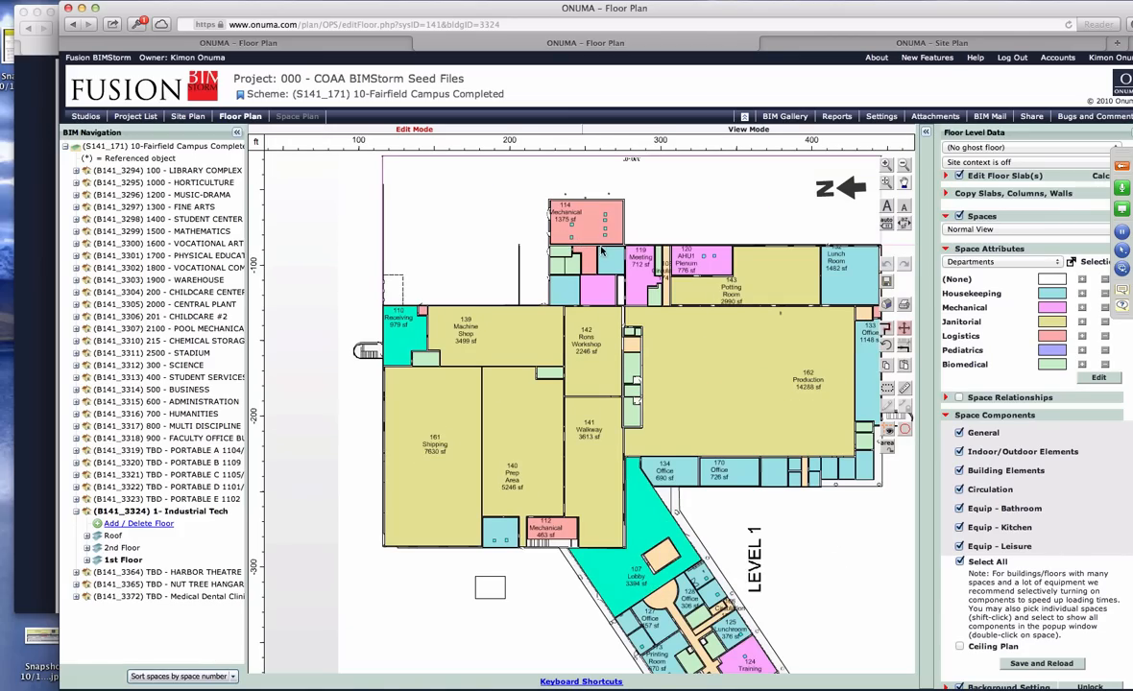
mouse_move(612, 259)
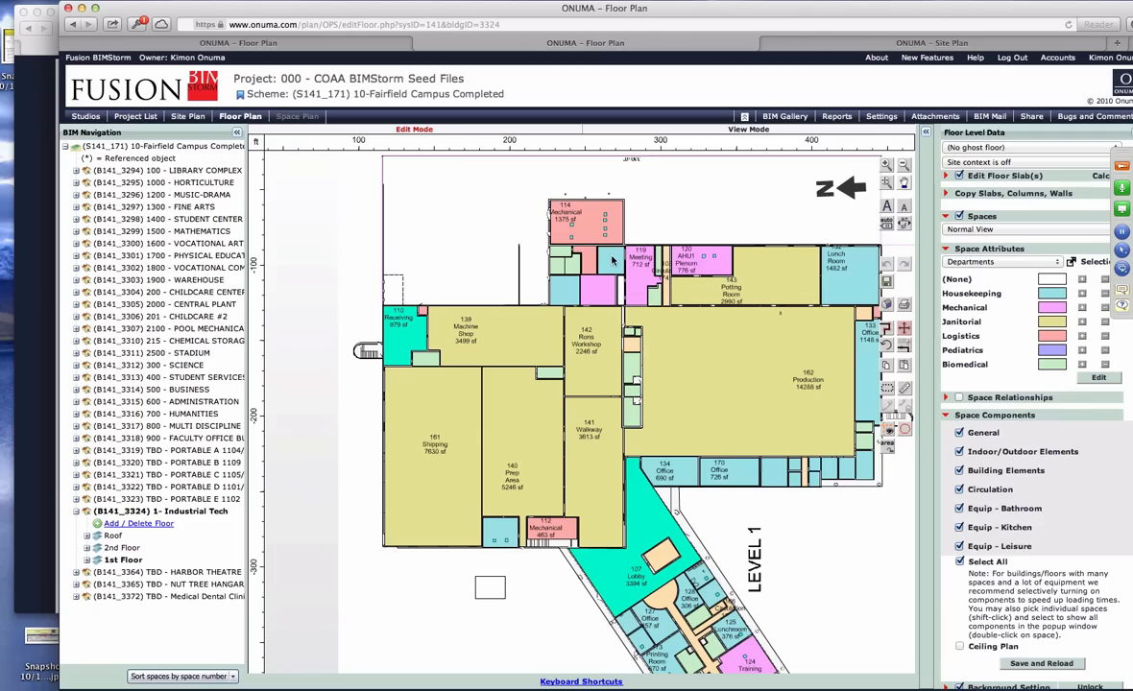